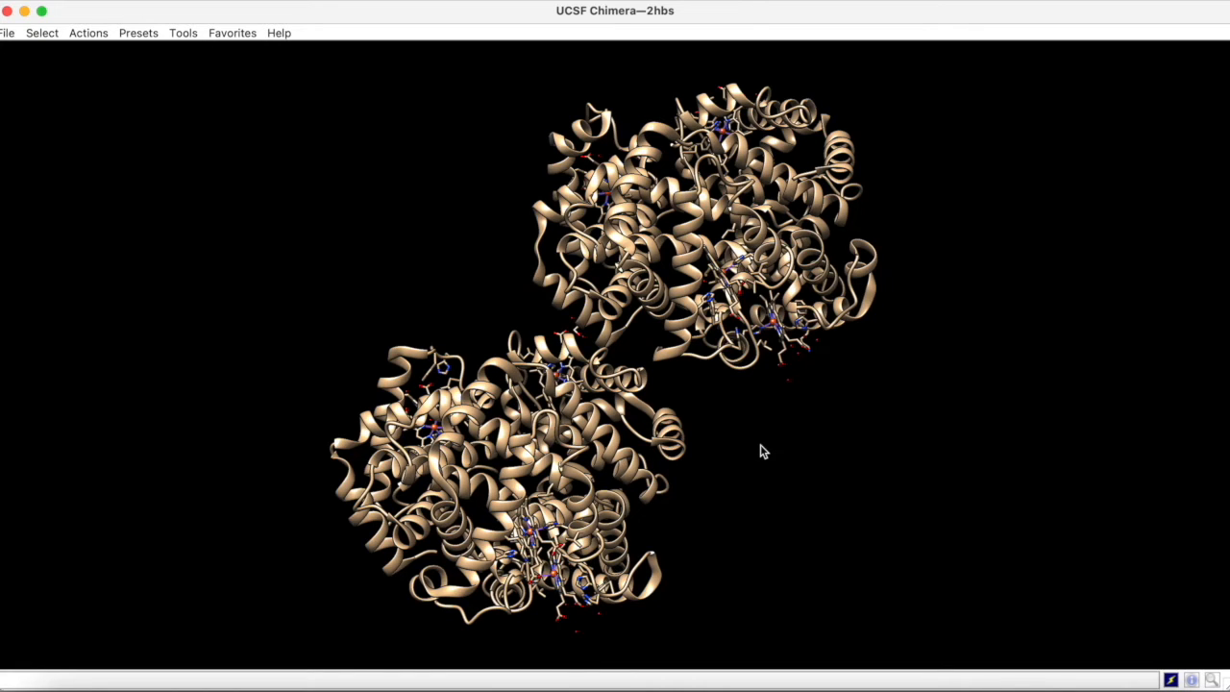
Select the atoms of a residue where the two hemoglobin halves meet
click(569, 344)
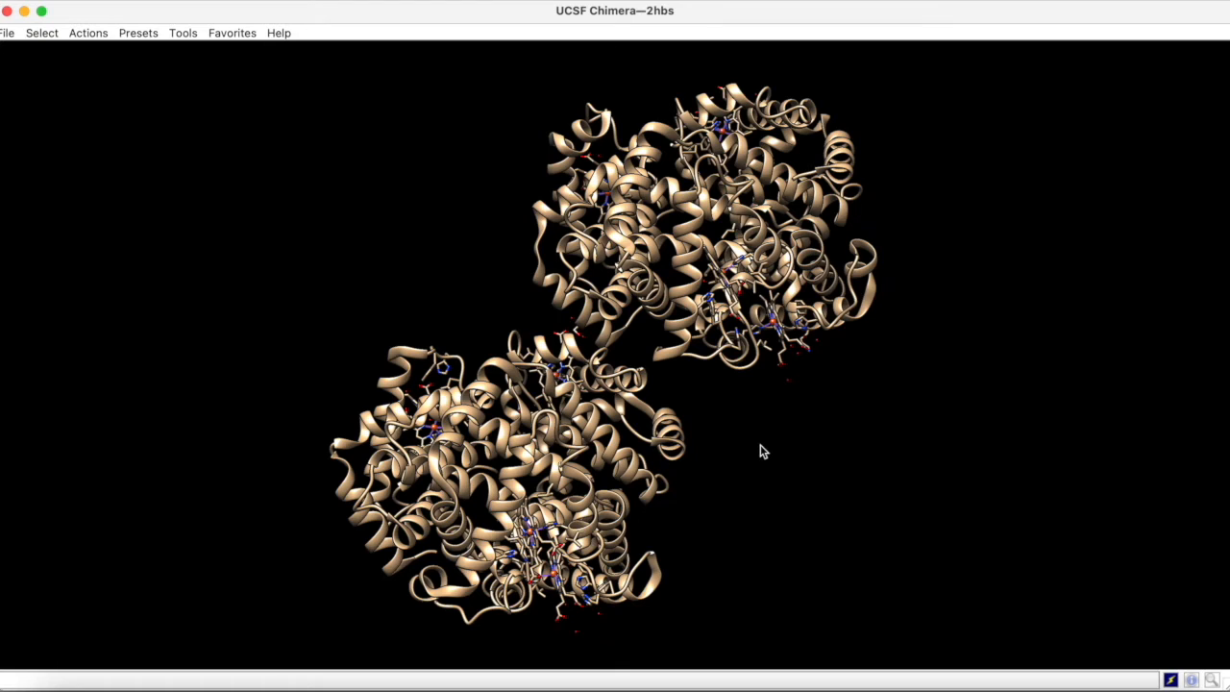
mouse_move(596, 346)
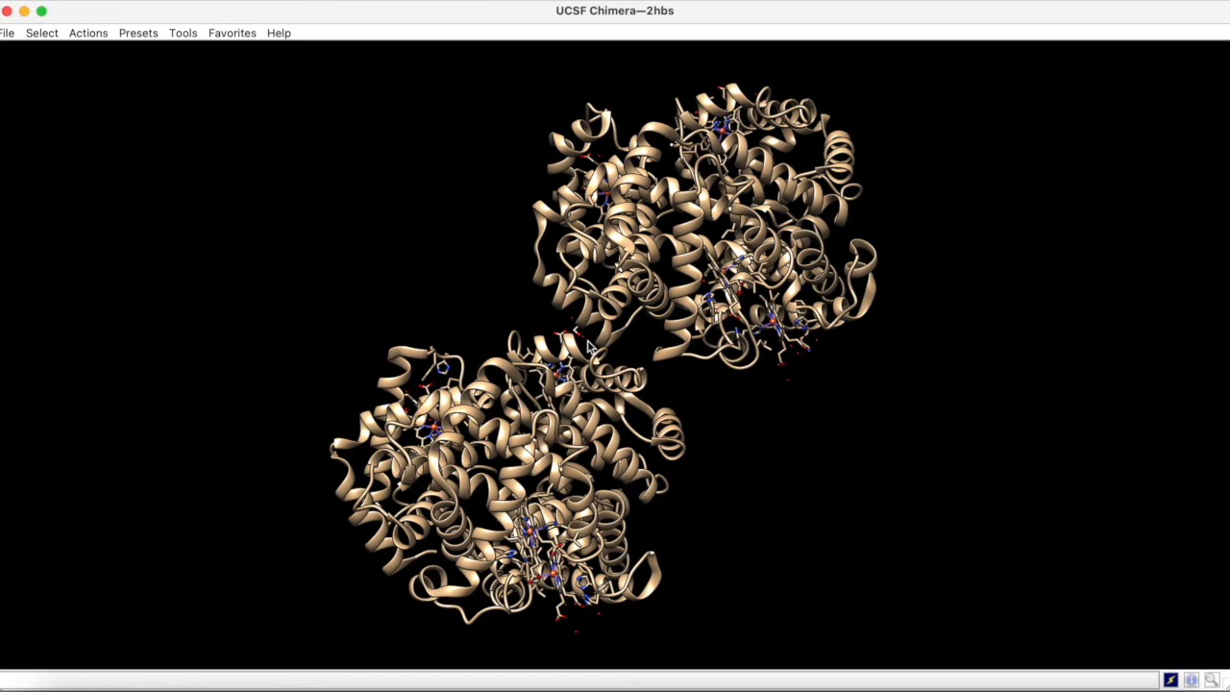
click(575, 339)
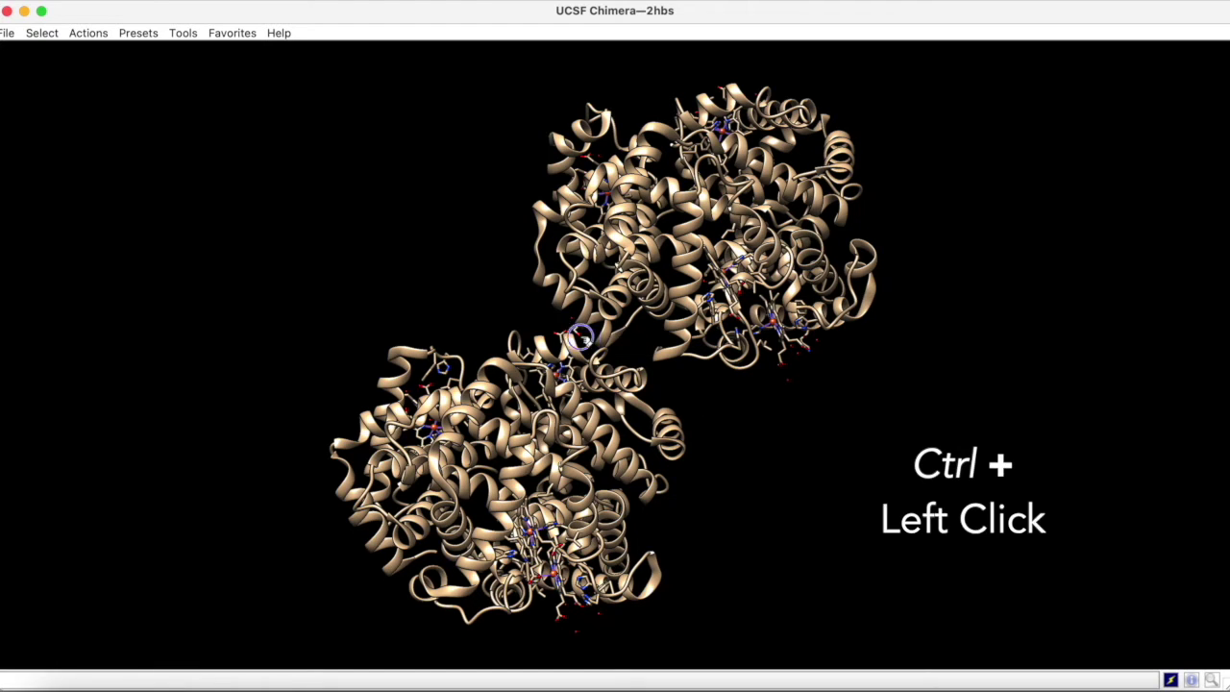
click(571, 338)
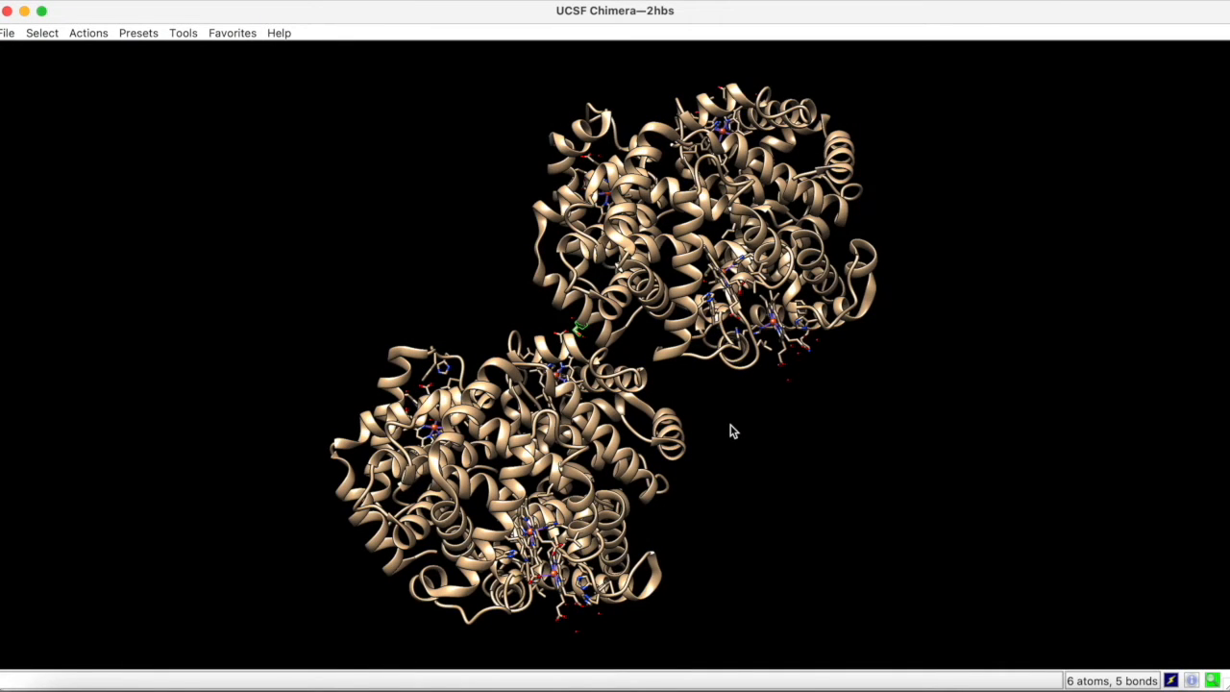
Broaden the selection to the helix and whole structure, then narrow and undo it
key(Up)
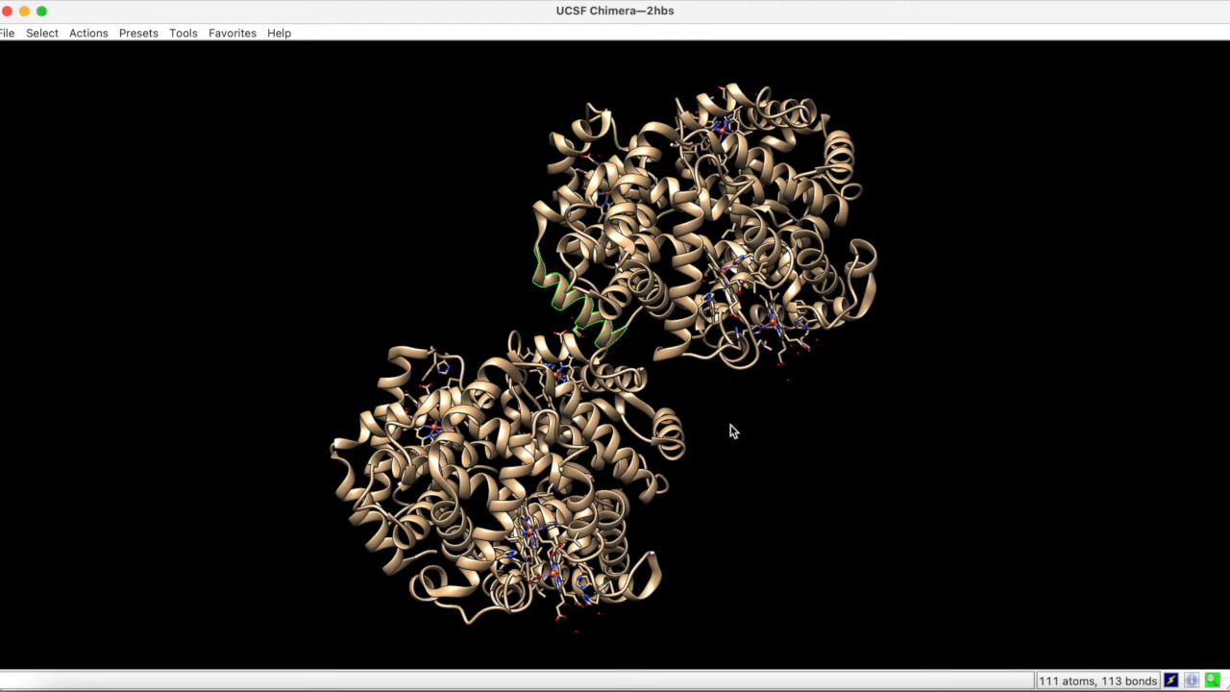
key(Down)
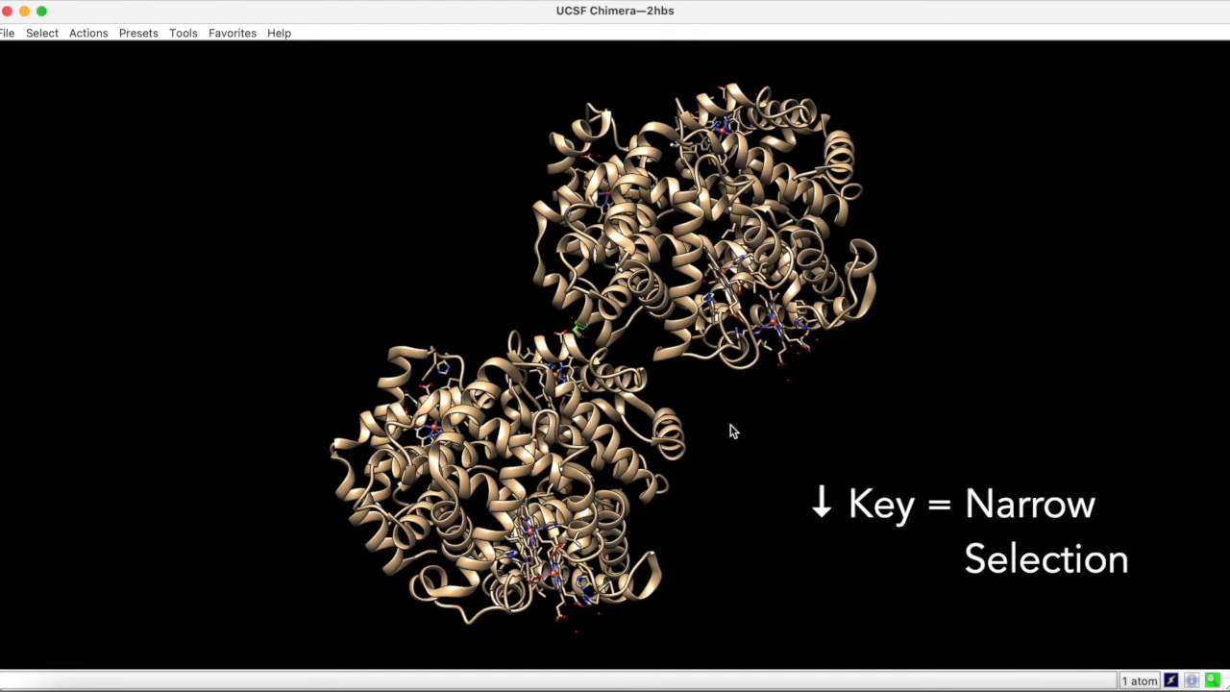
key(Right)
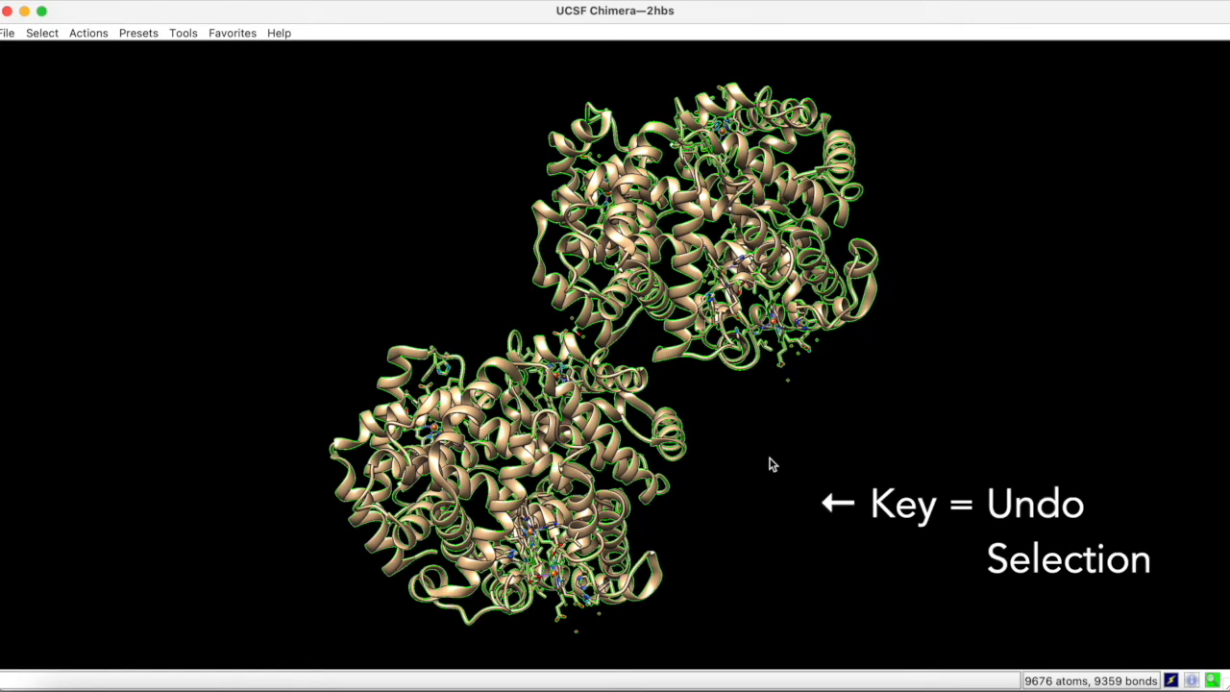
key(Left)
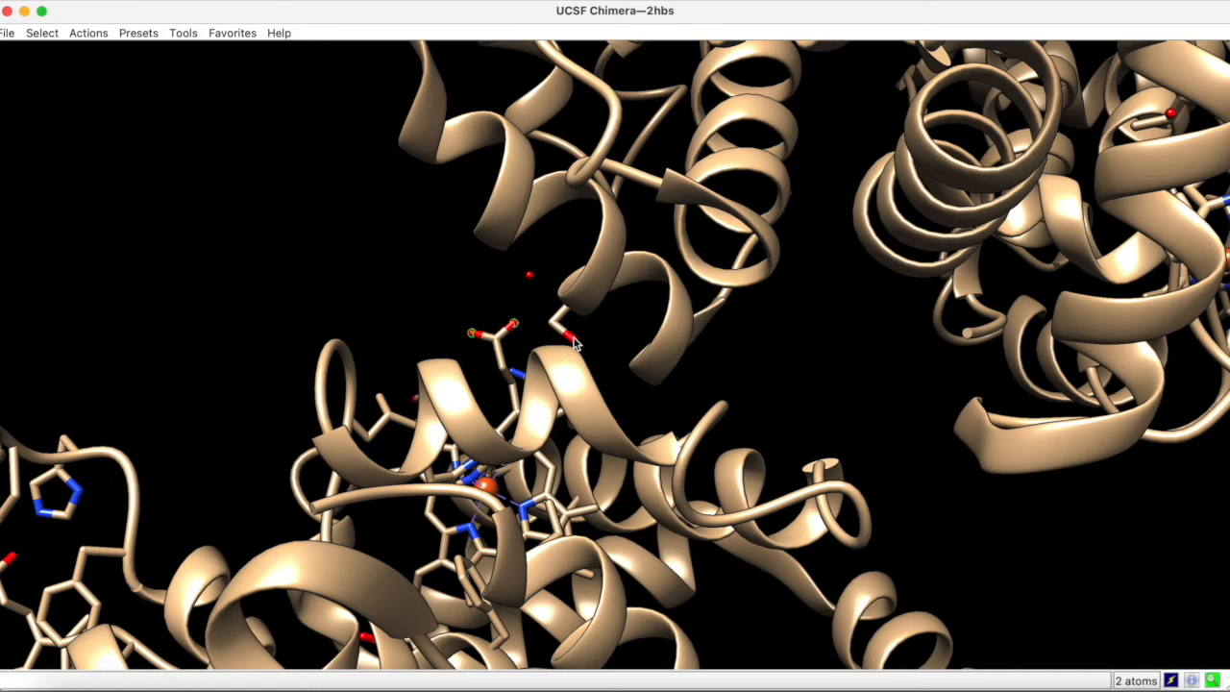
Add an atom and box-select the helices near the heme (378 atoms), then deselect everything
click(575, 331)
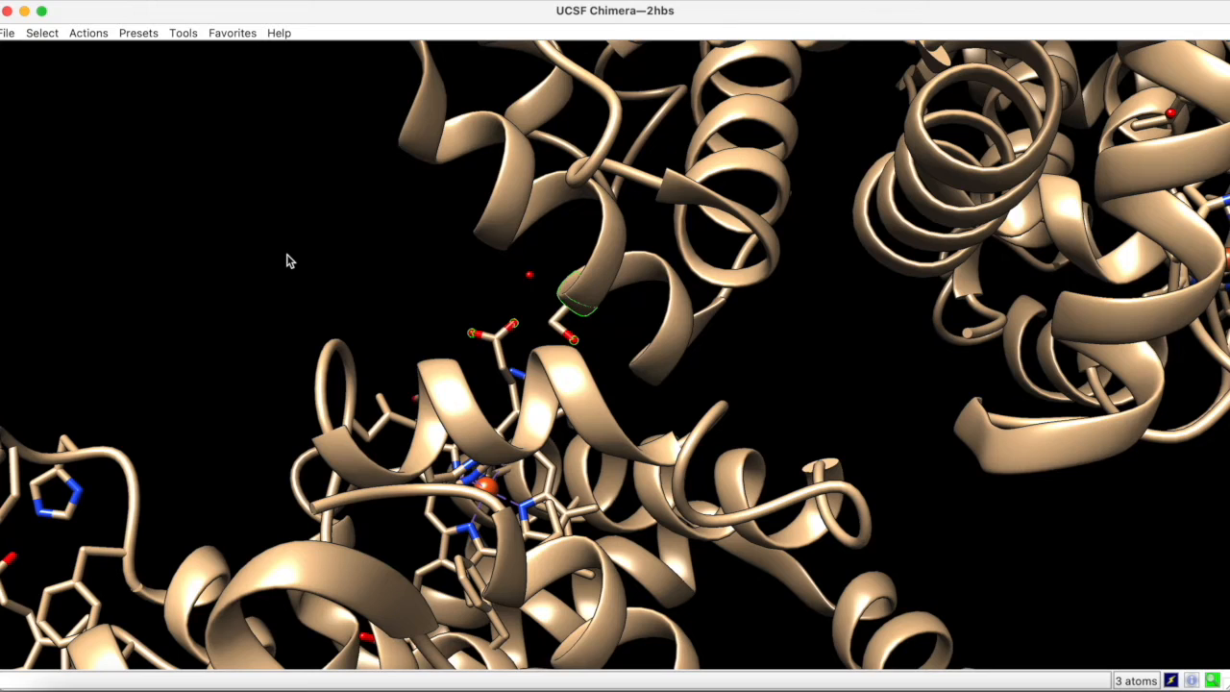
key(ctrl)
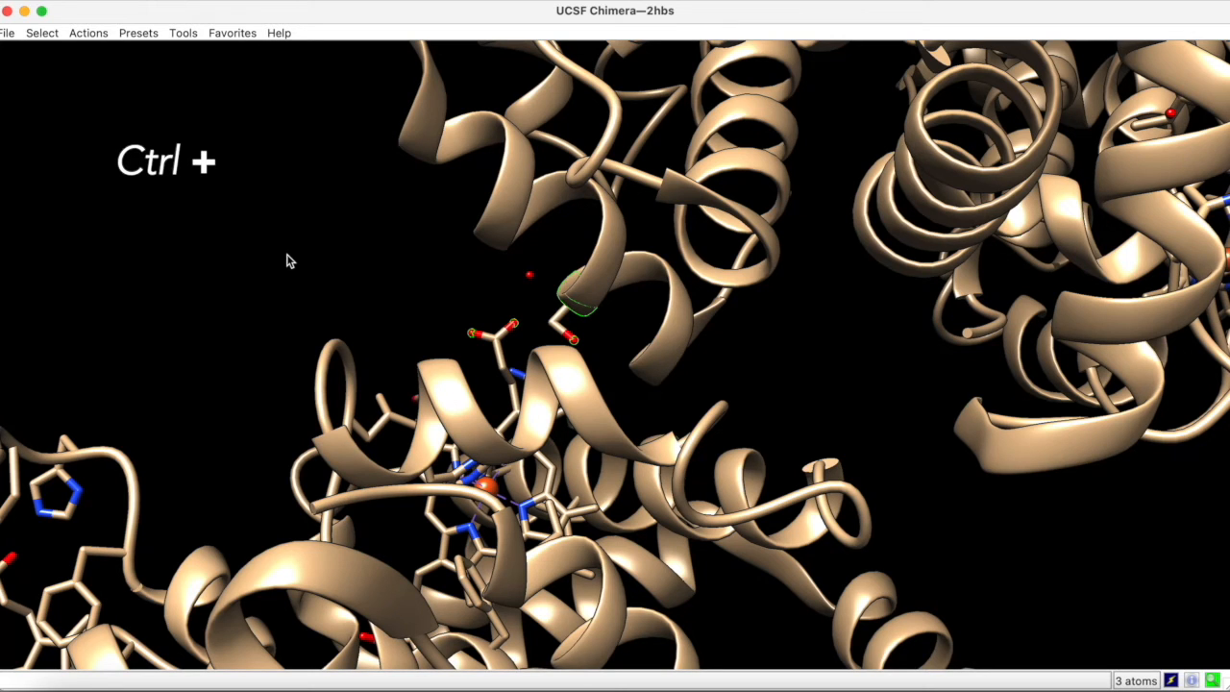
drag(285, 257, 420, 357)
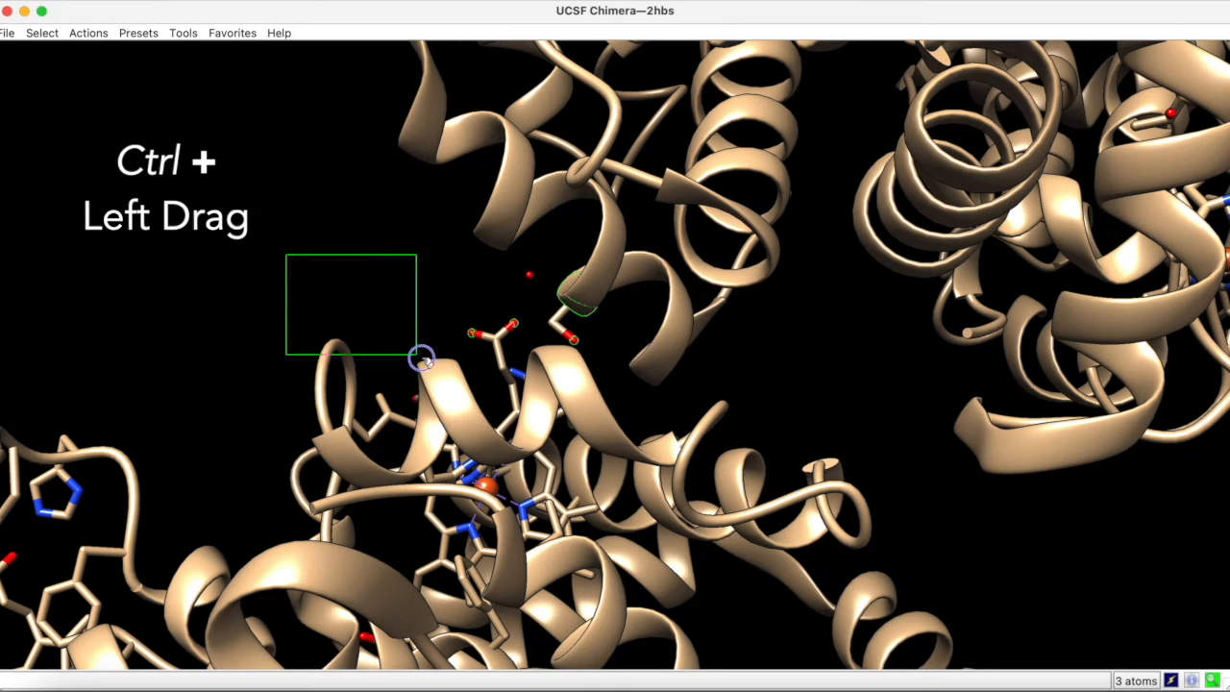
drag(421, 358, 679, 500)
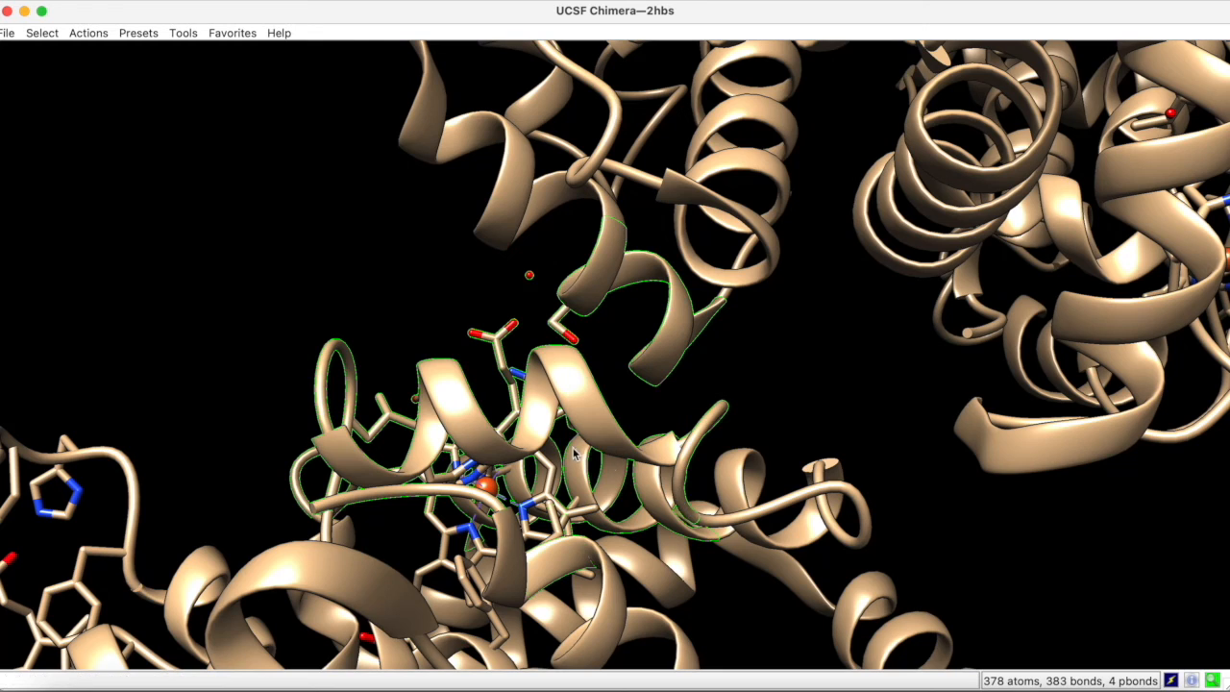
mouse_move(373, 325)
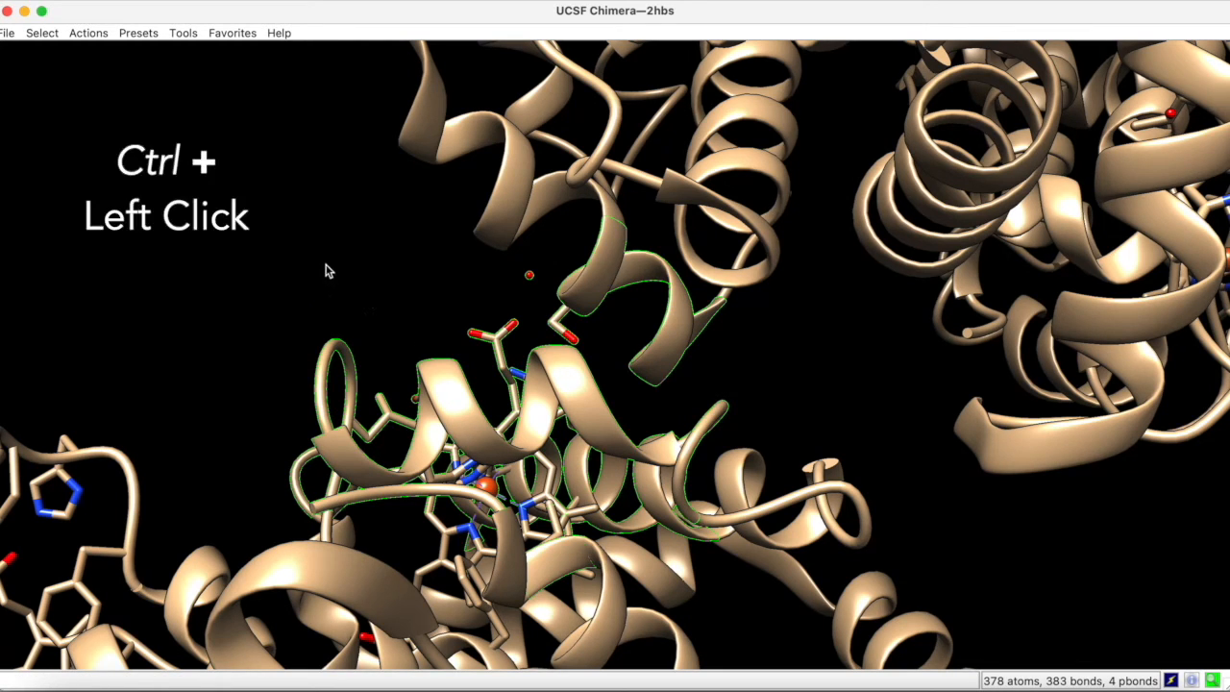
mouse_move(271, 261)
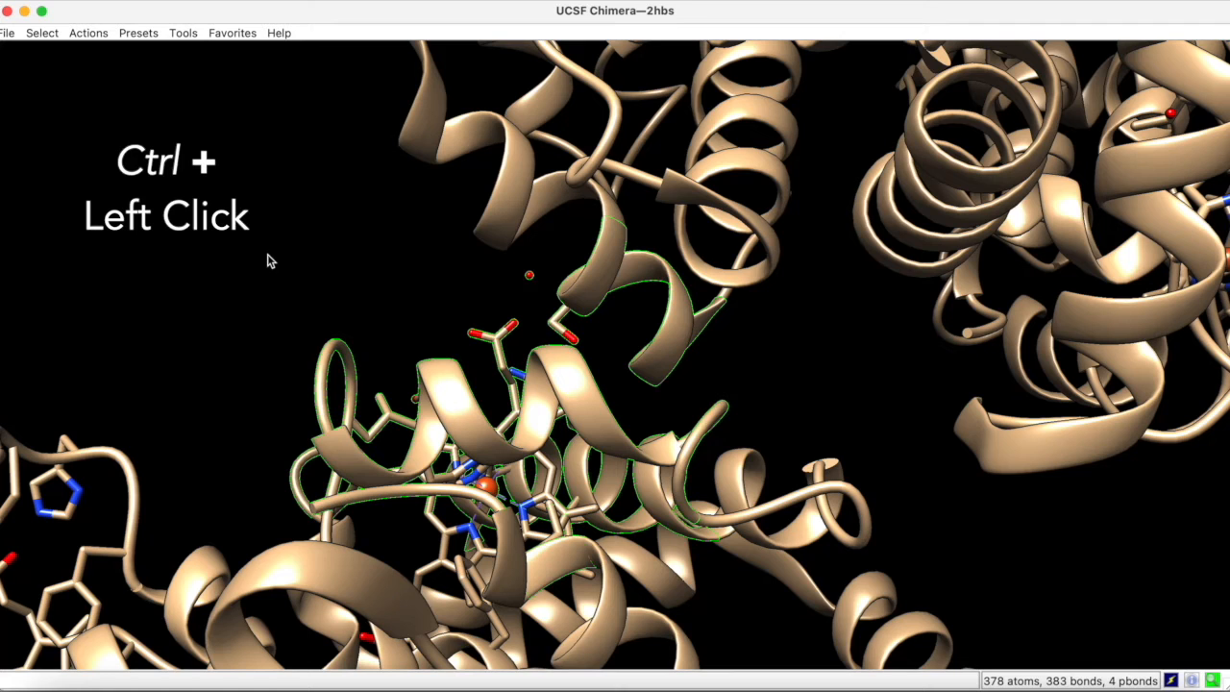
click(269, 259)
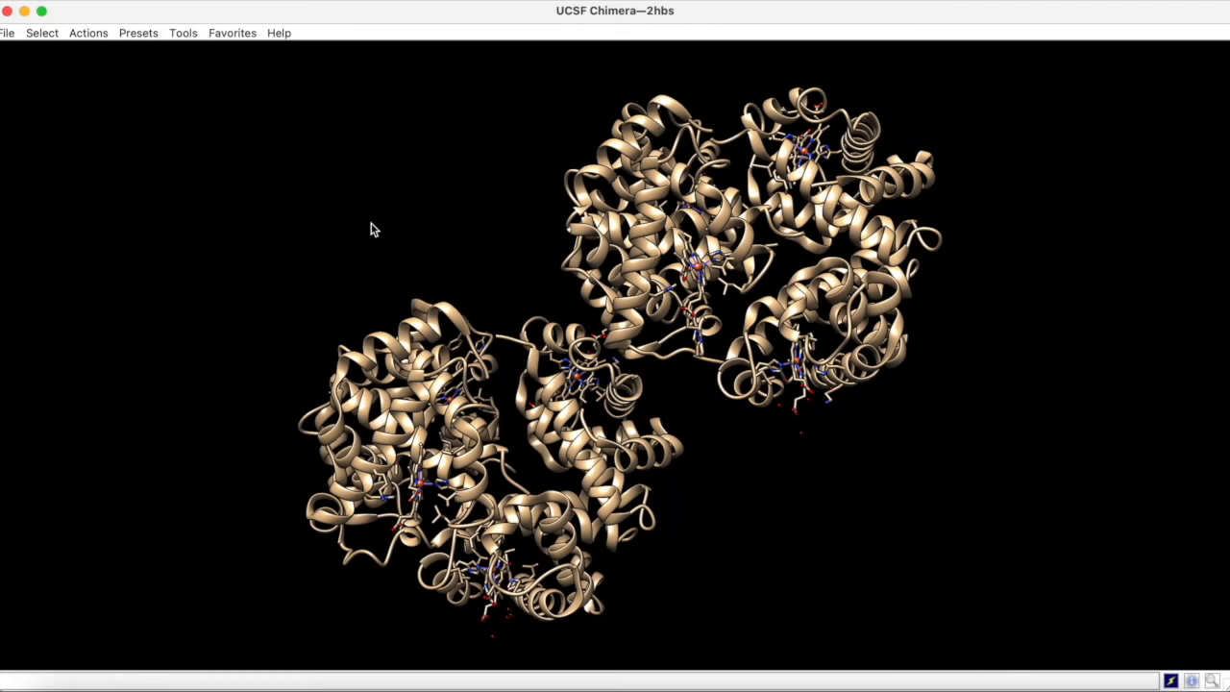
mouse_move(248, 78)
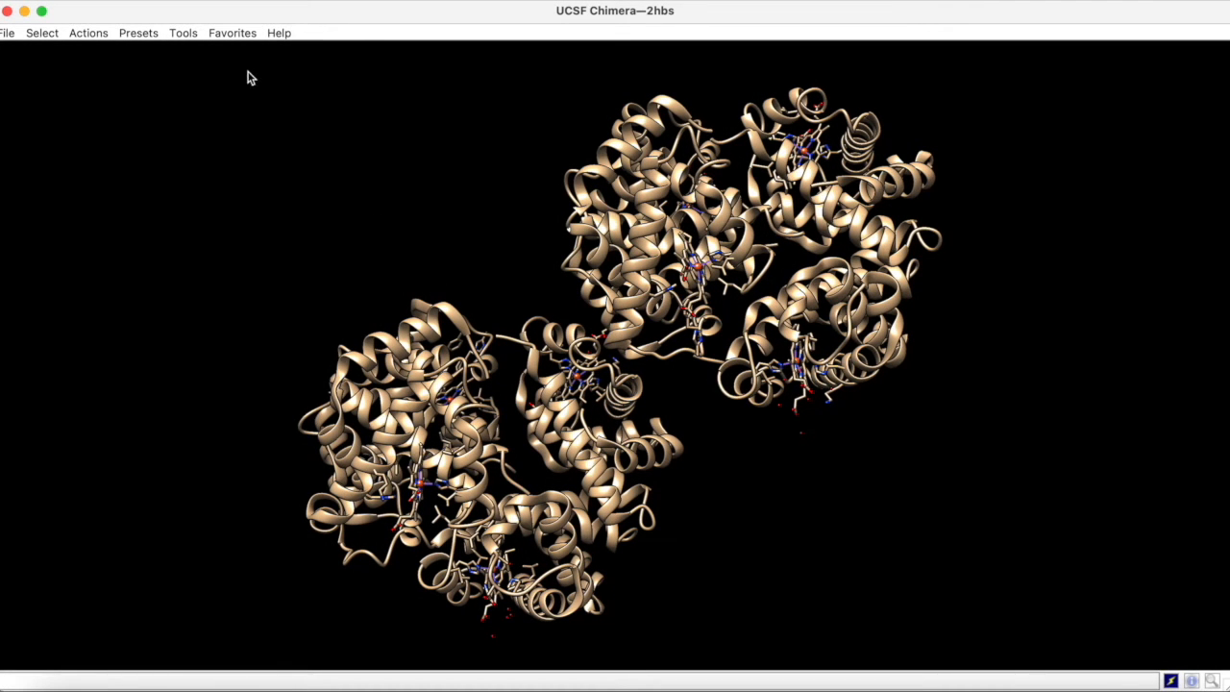
Show the Chimera command line from the Favorites menu
click(231, 32)
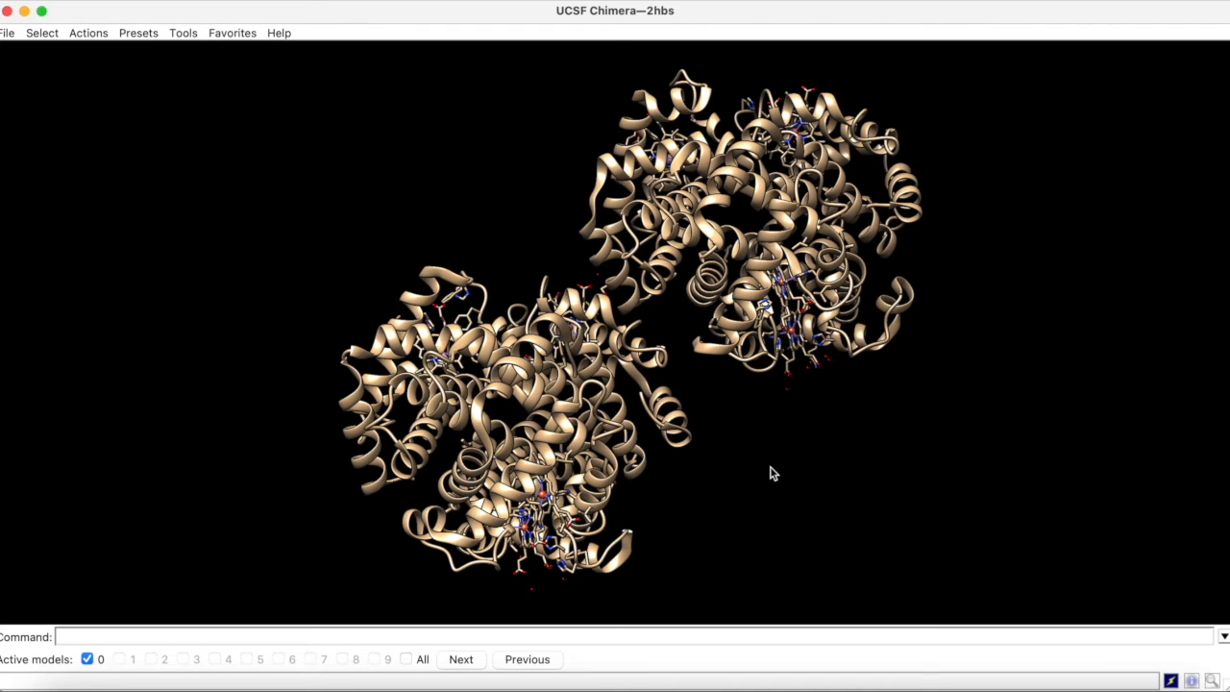
mouse_move(772, 480)
text(select:)
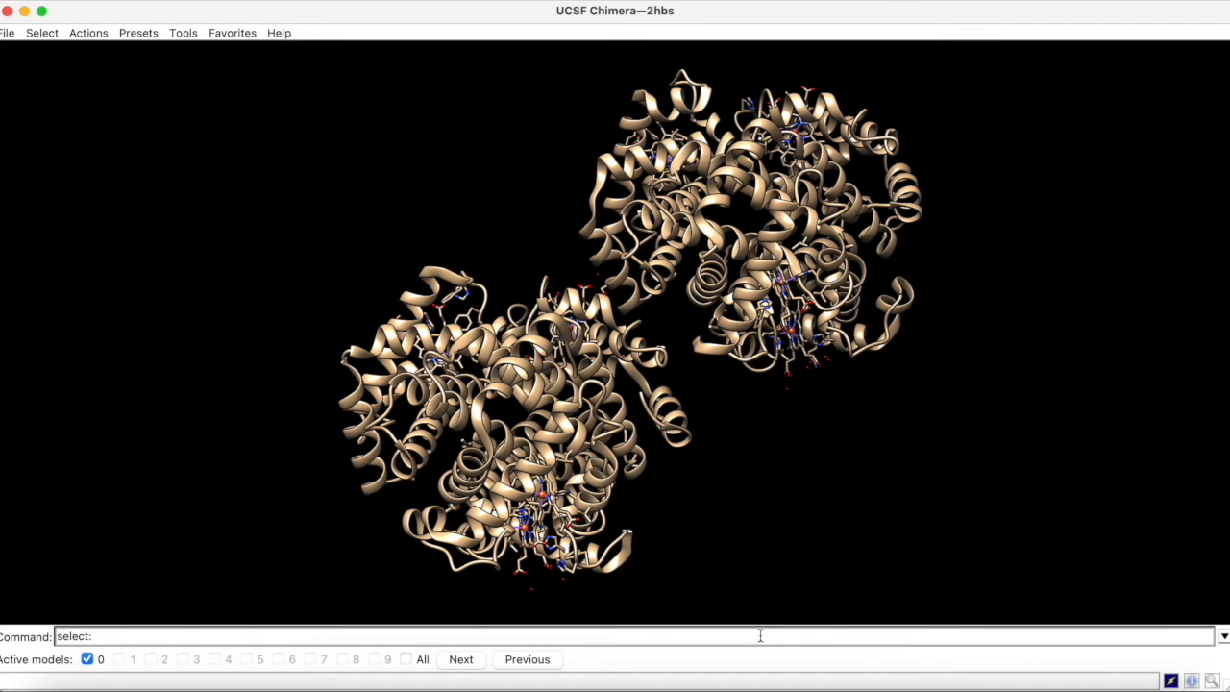
text(50-100)
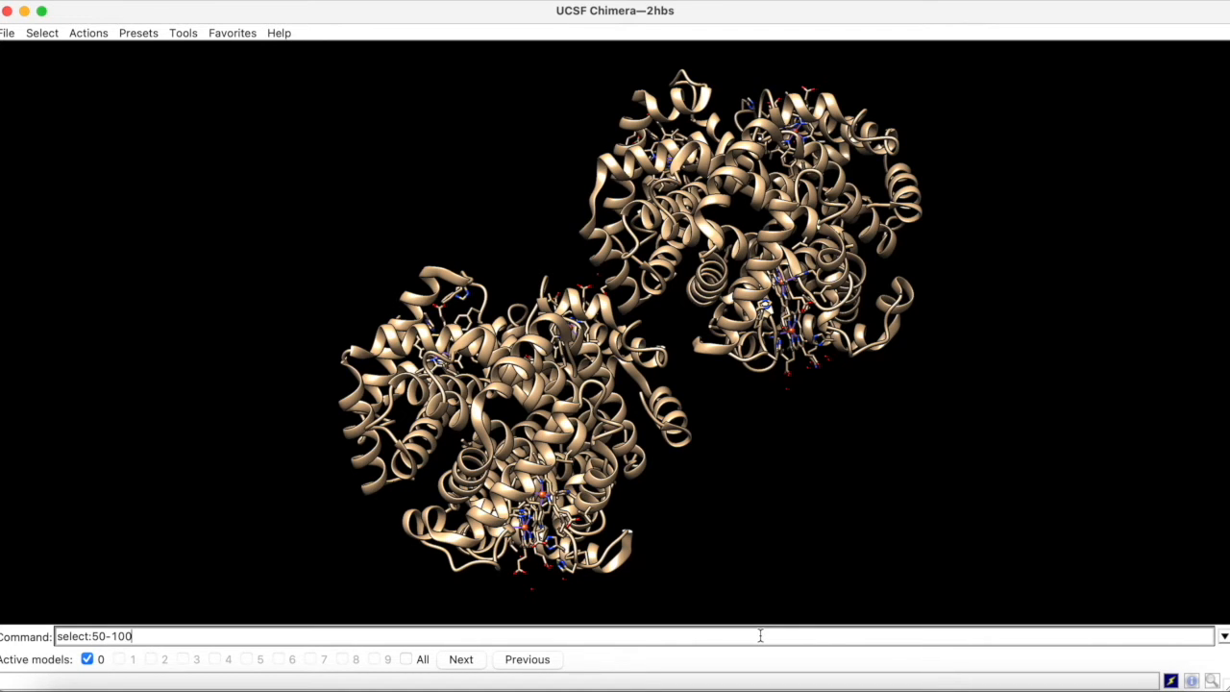
key(Return)
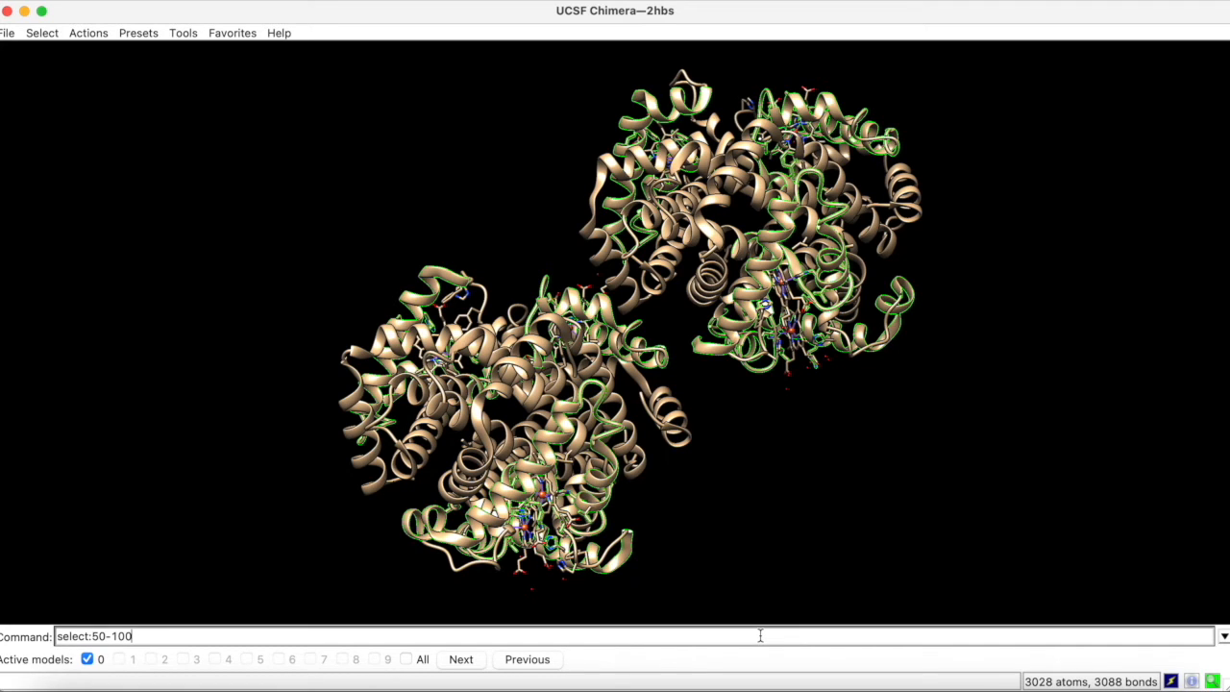
text(.)
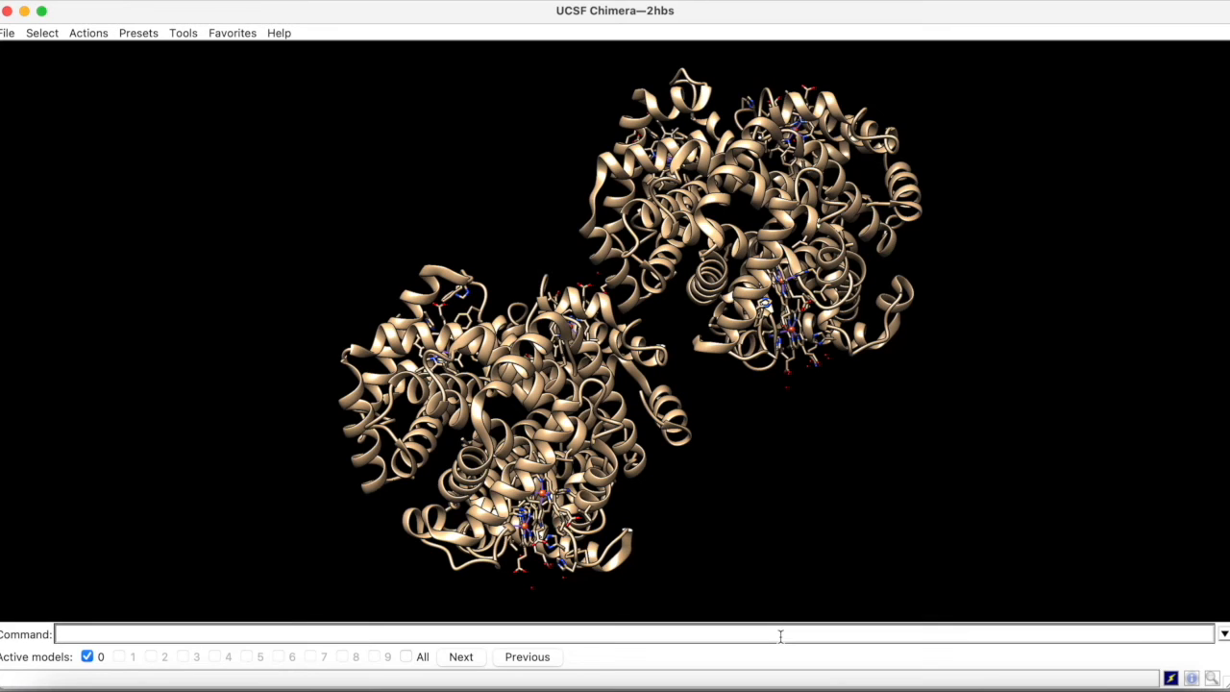
Select residue 45 of chain A by command (10 atoms), then clear the selection
text(select:)
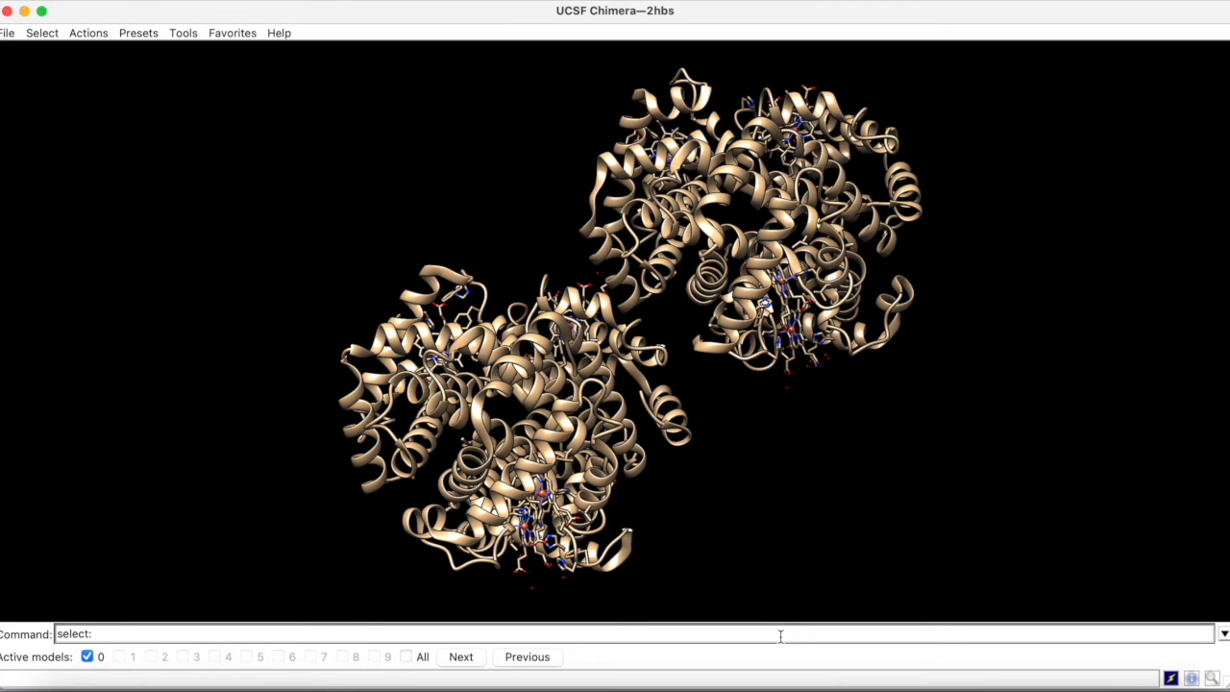
text(45.a)
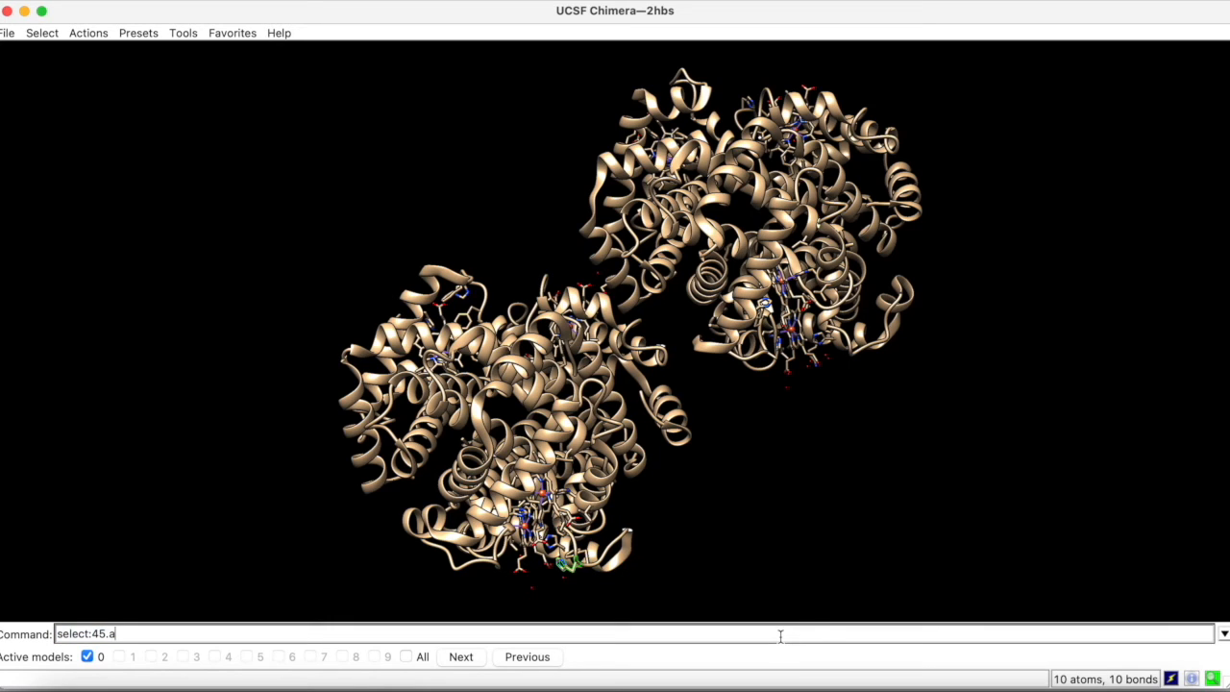
text(-d)
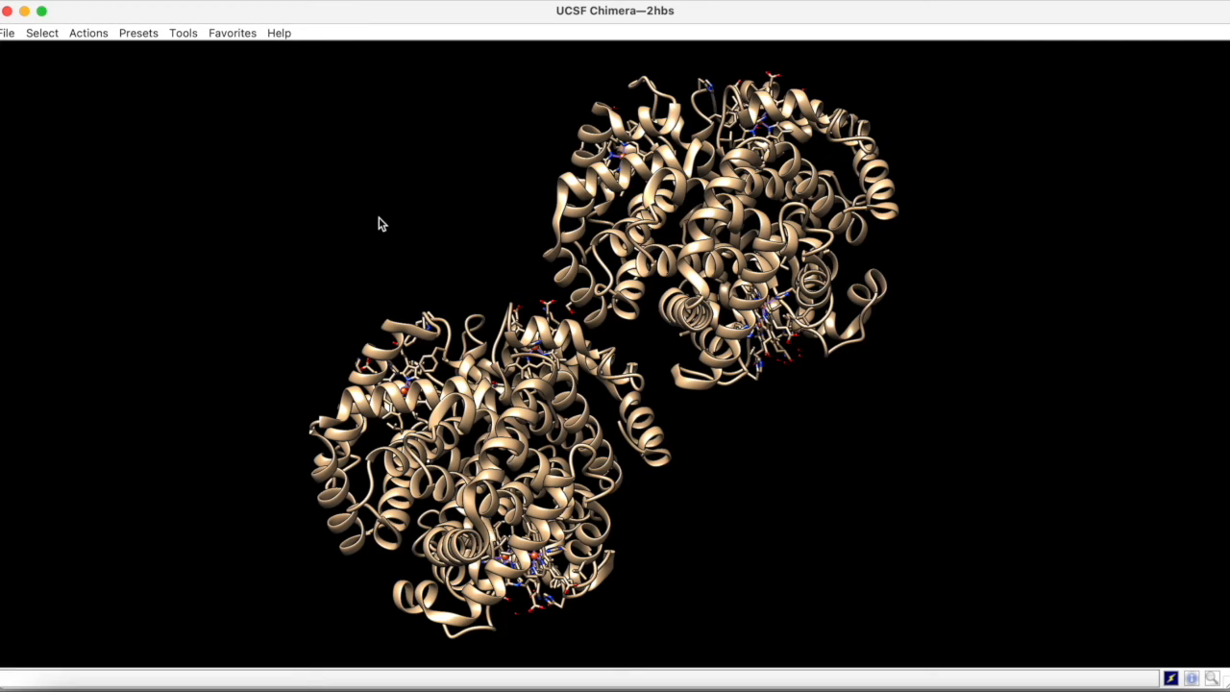
Show the 2hbs chain H sequence and select valine 6 in it (7 atoms)
click(232, 33)
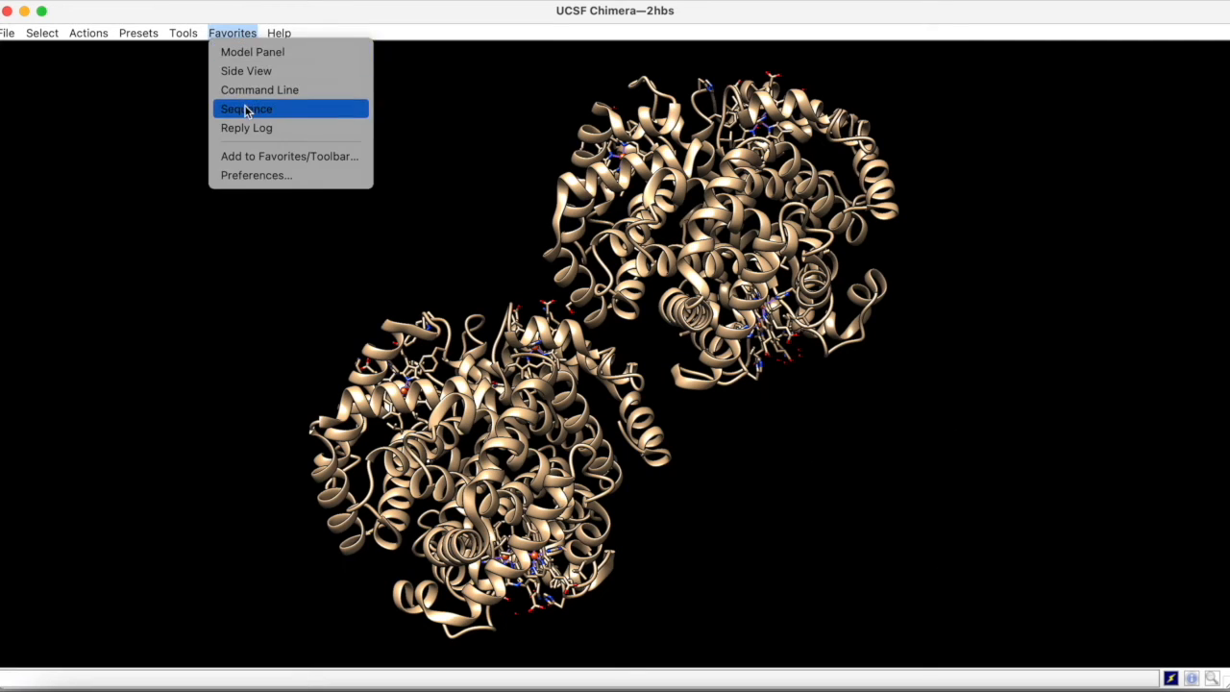
click(246, 108)
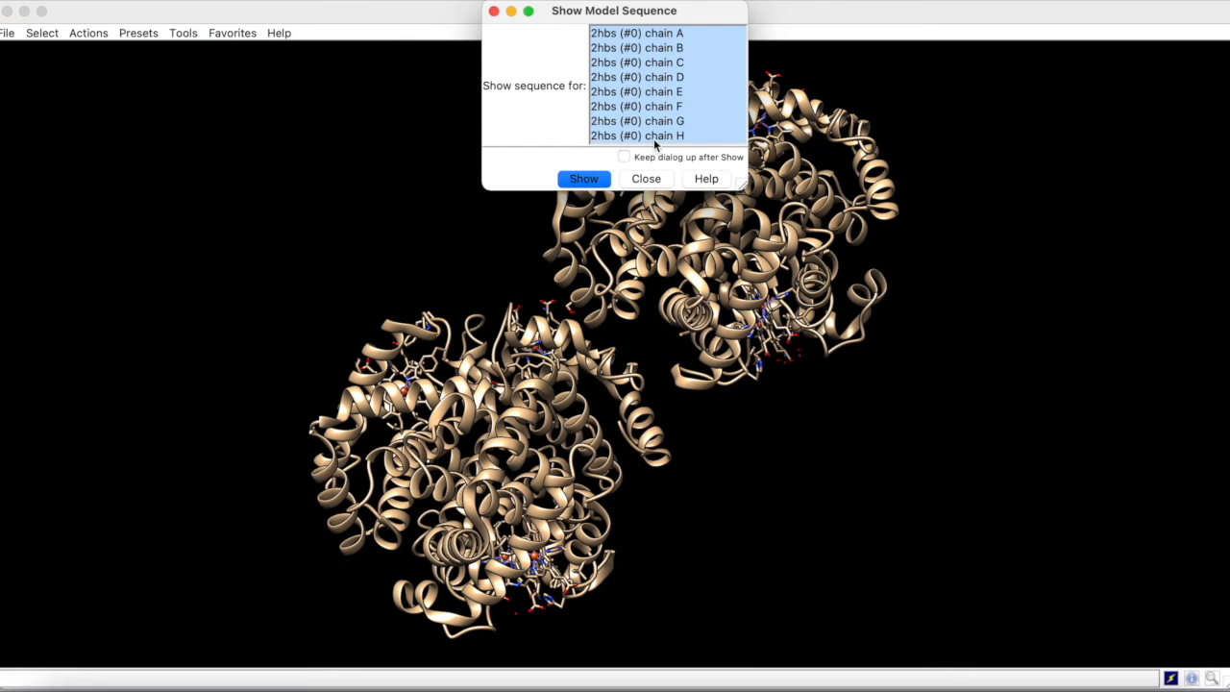
click(584, 179)
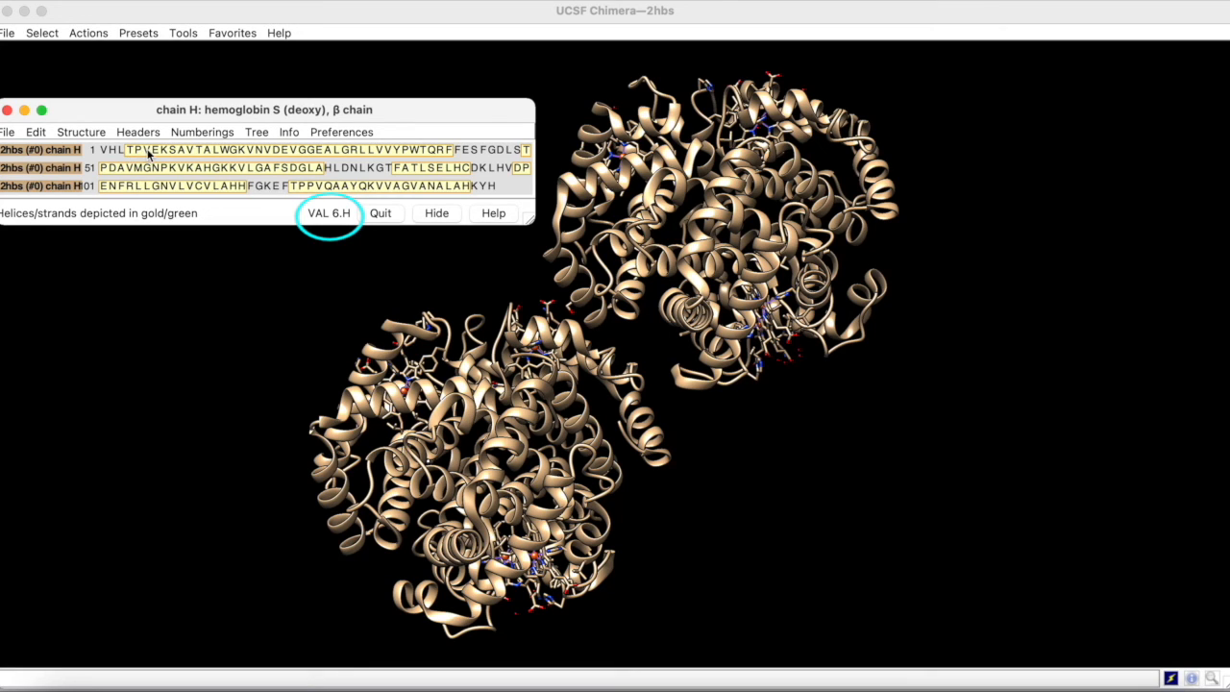
click(146, 149)
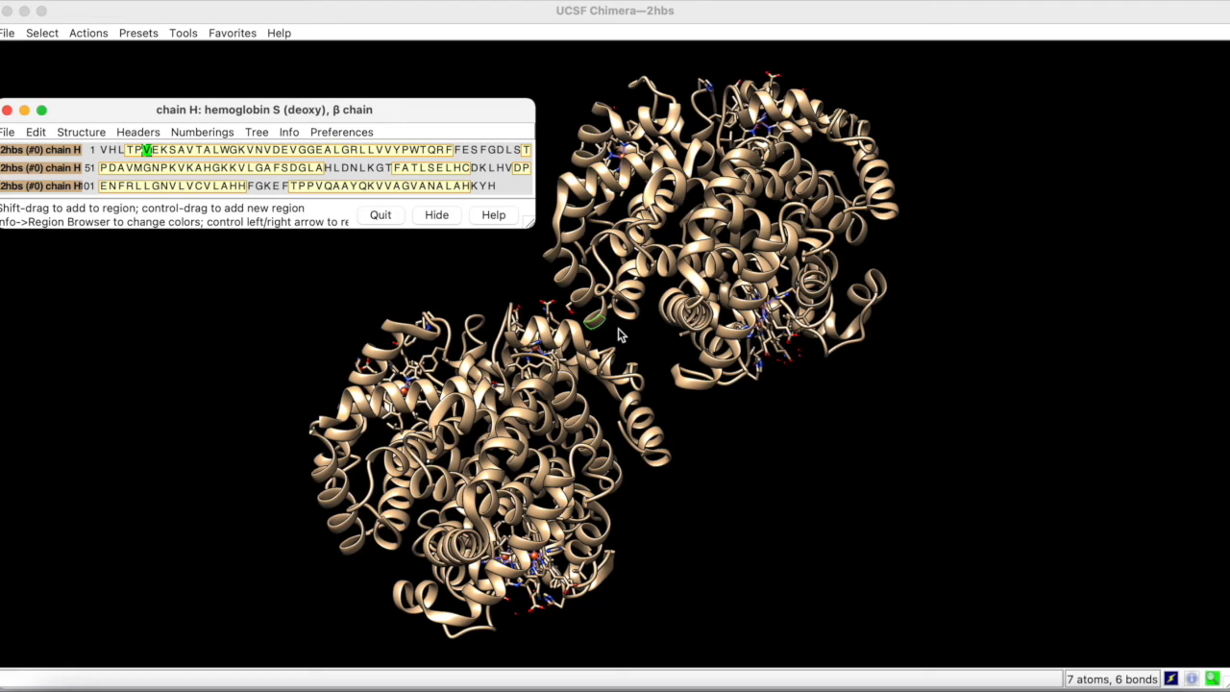
mouse_move(190, 315)
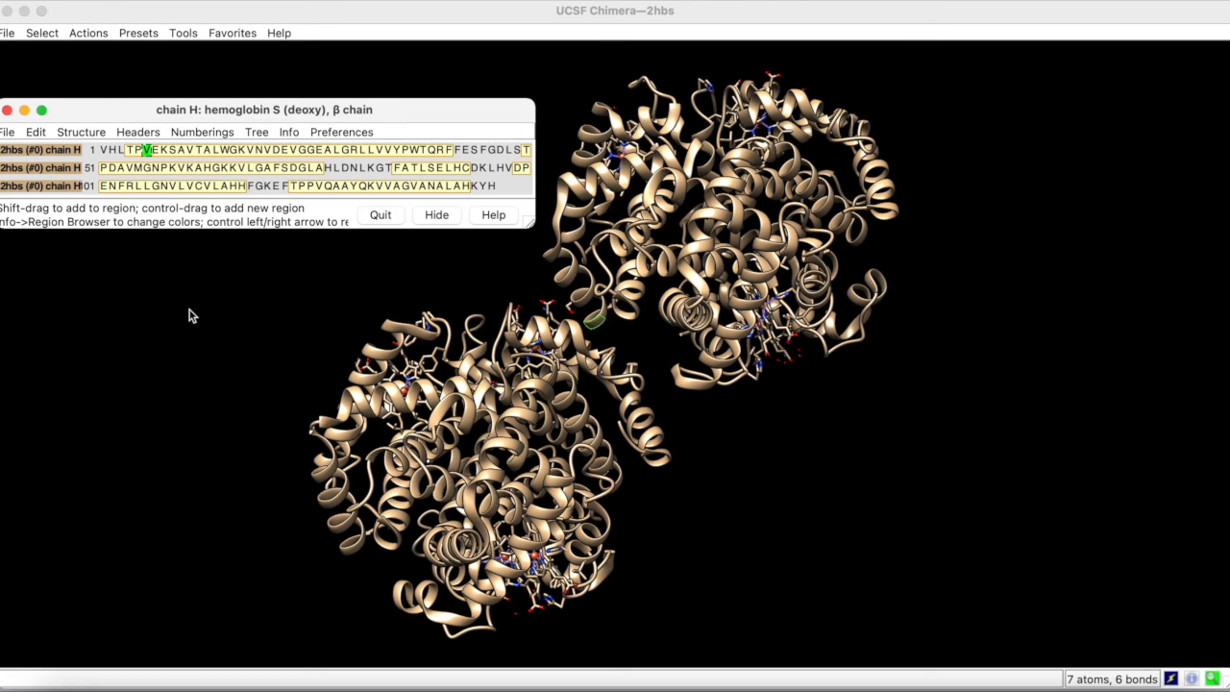
Show valine 6's atoms as sticks and focus the view closely on it
click(88, 32)
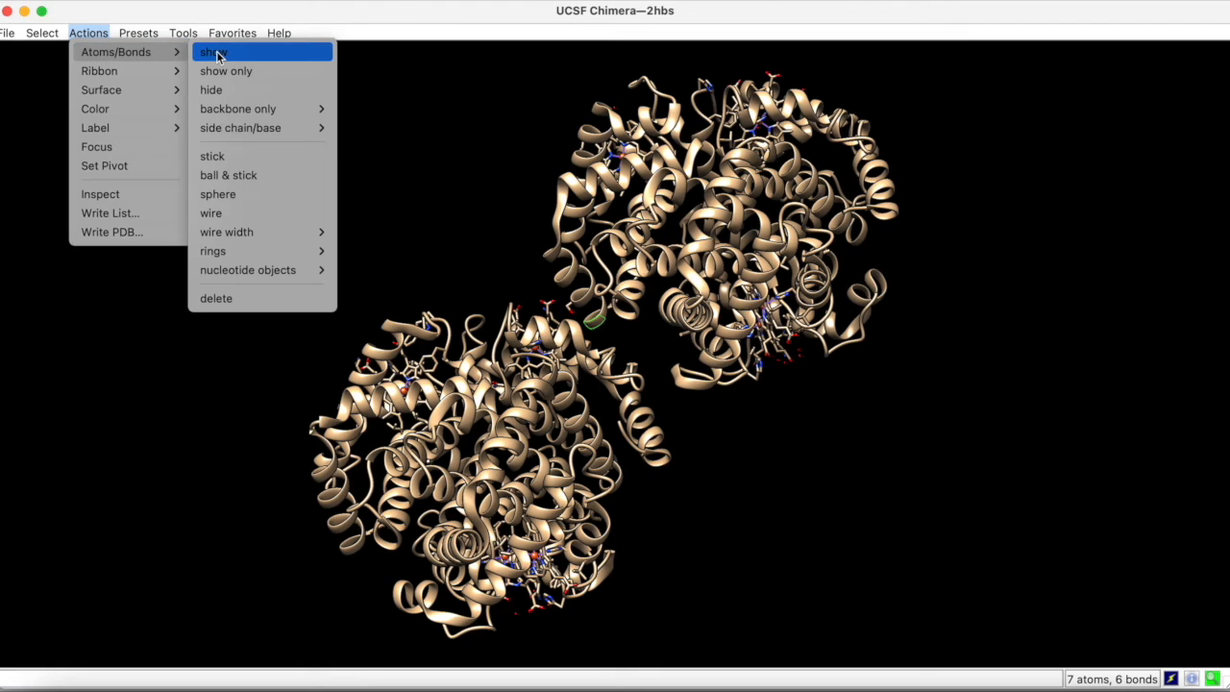
click(213, 52)
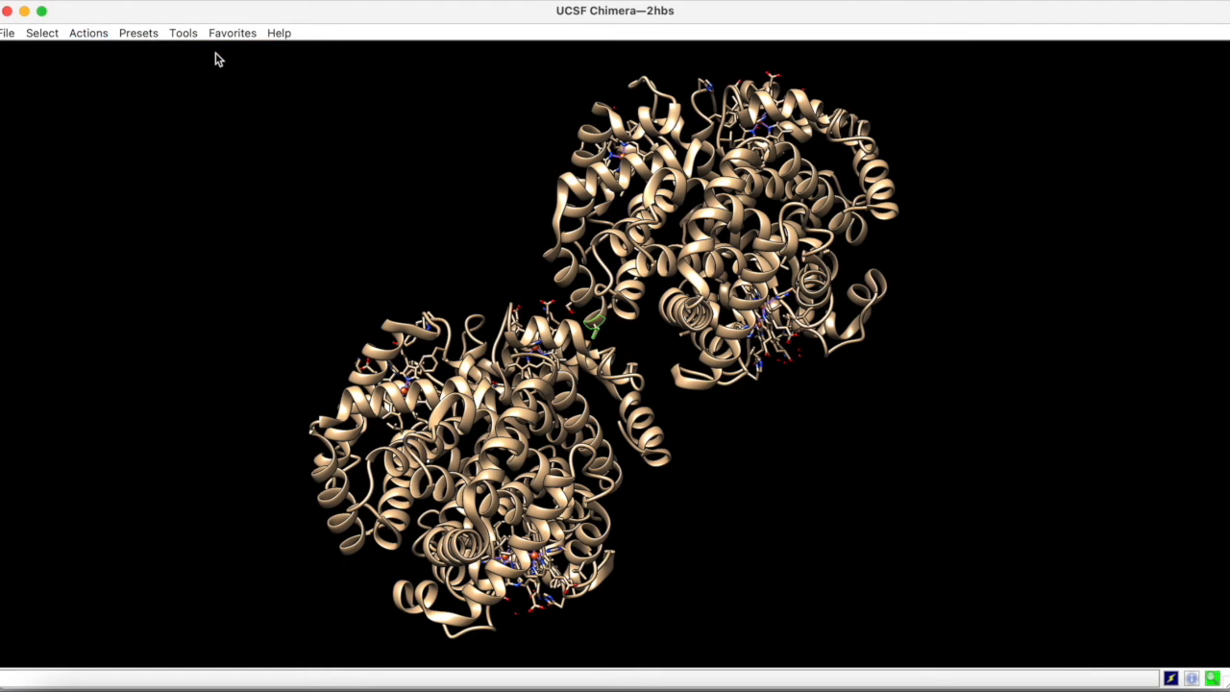
click(88, 33)
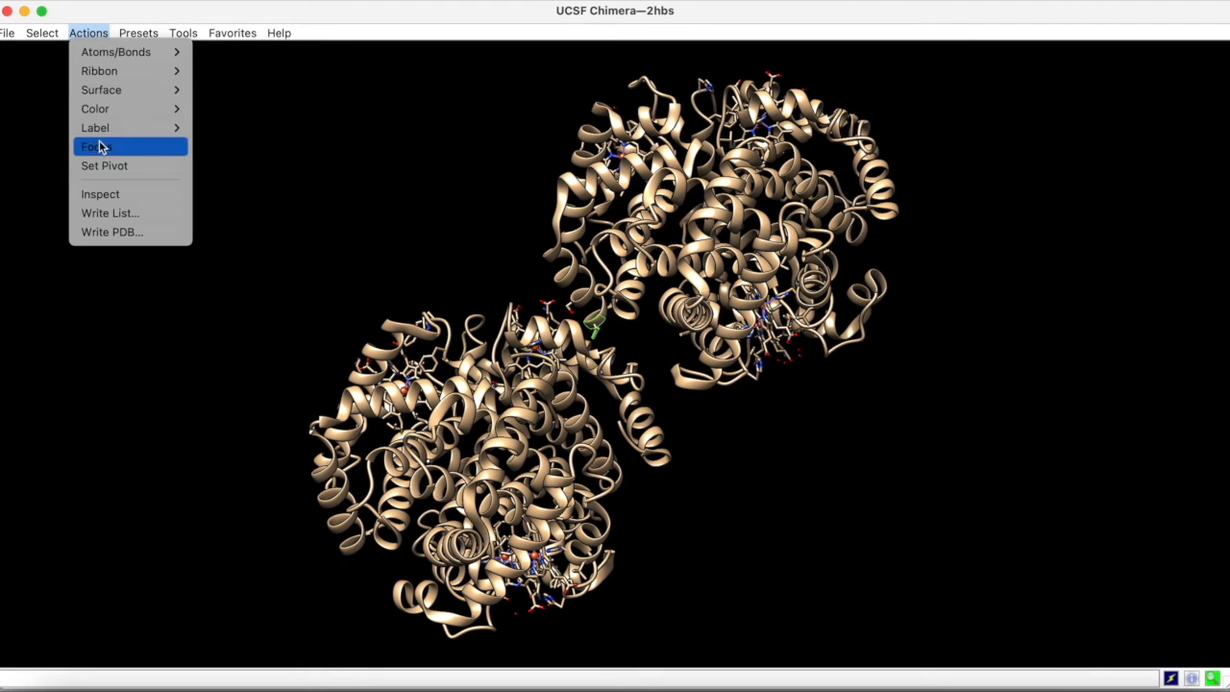
click(96, 146)
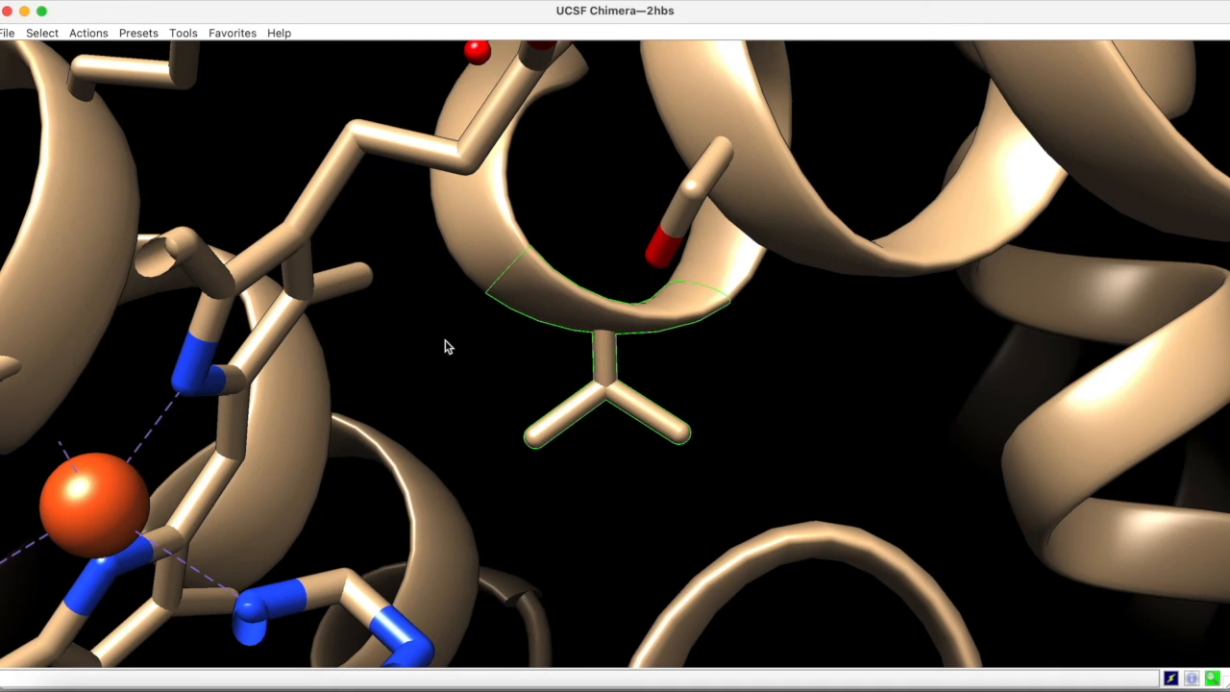
Label the selected residue with its name and specifier, reading 'VAL 6.H'
click(87, 32)
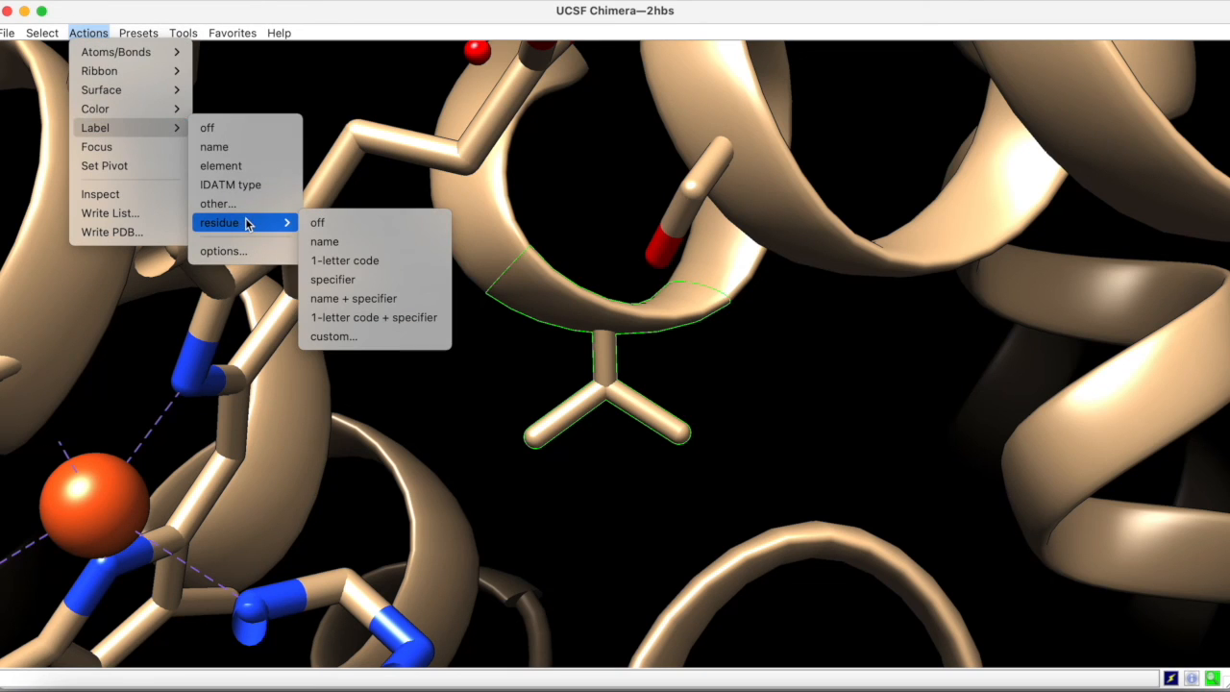
mouse_move(353, 298)
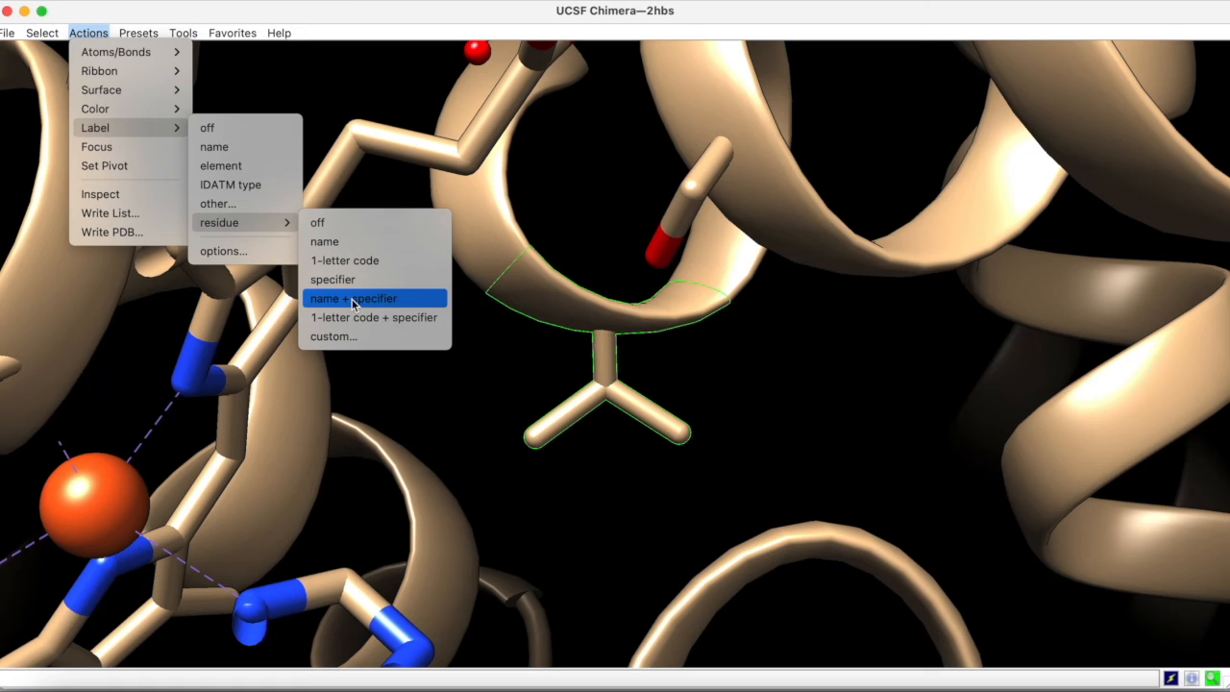
click(375, 298)
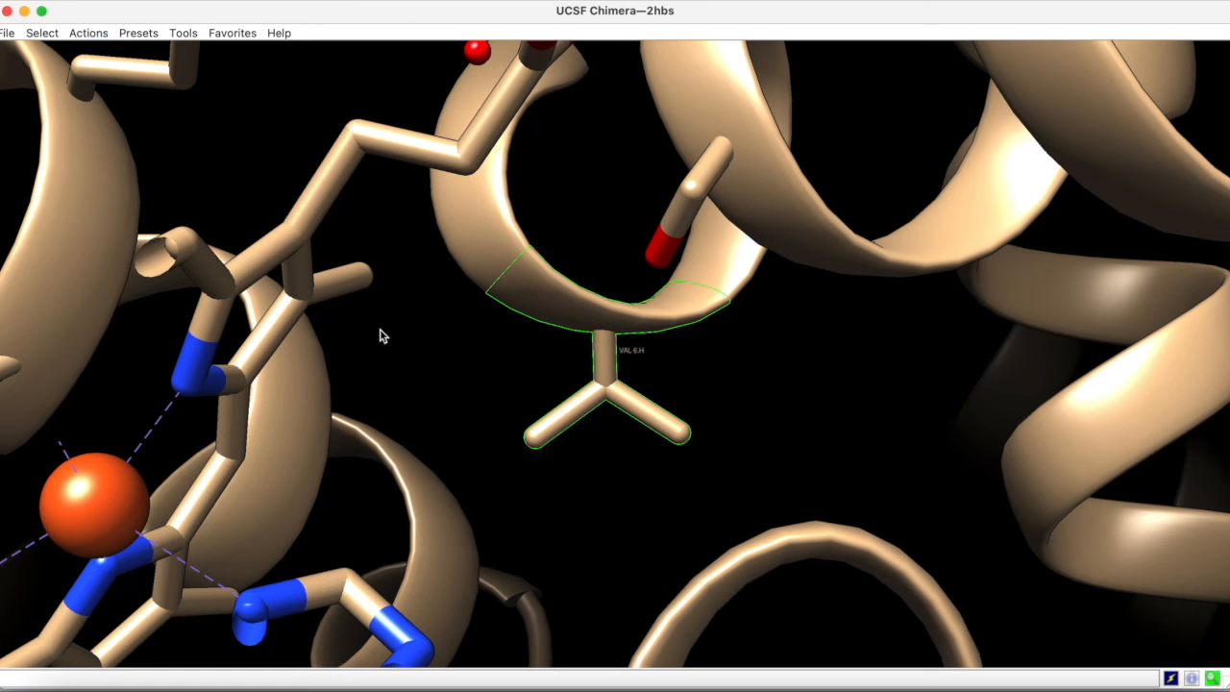
mouse_move(641, 377)
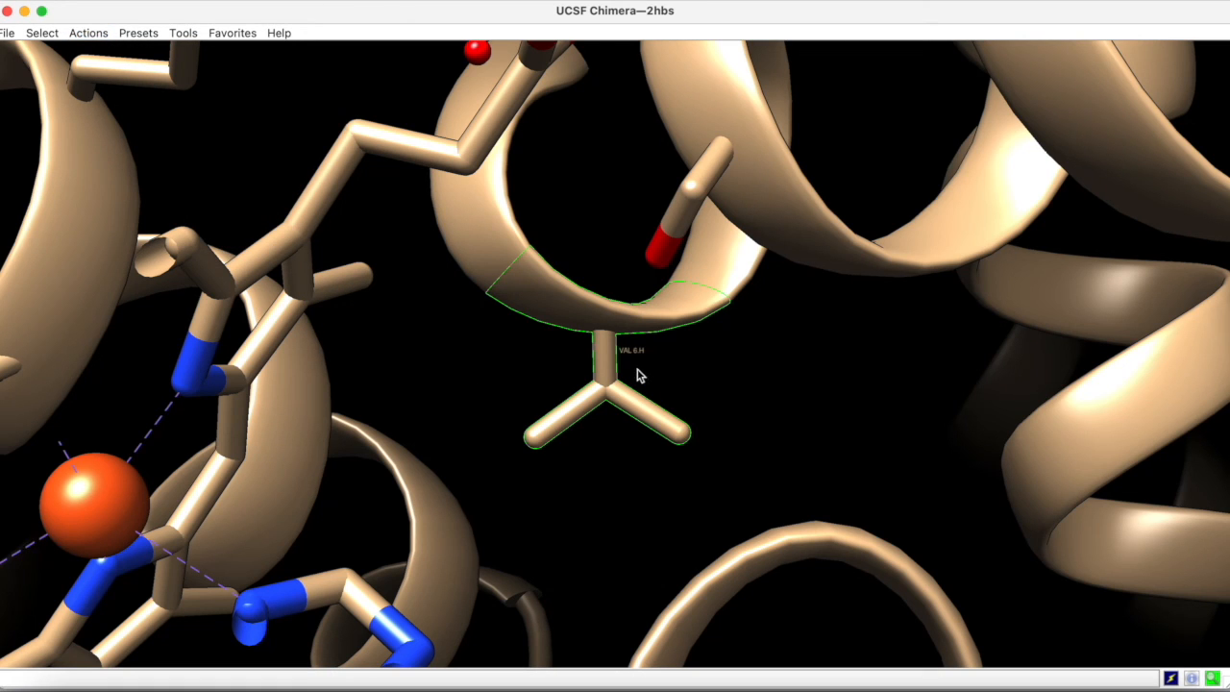
mouse_move(641, 373)
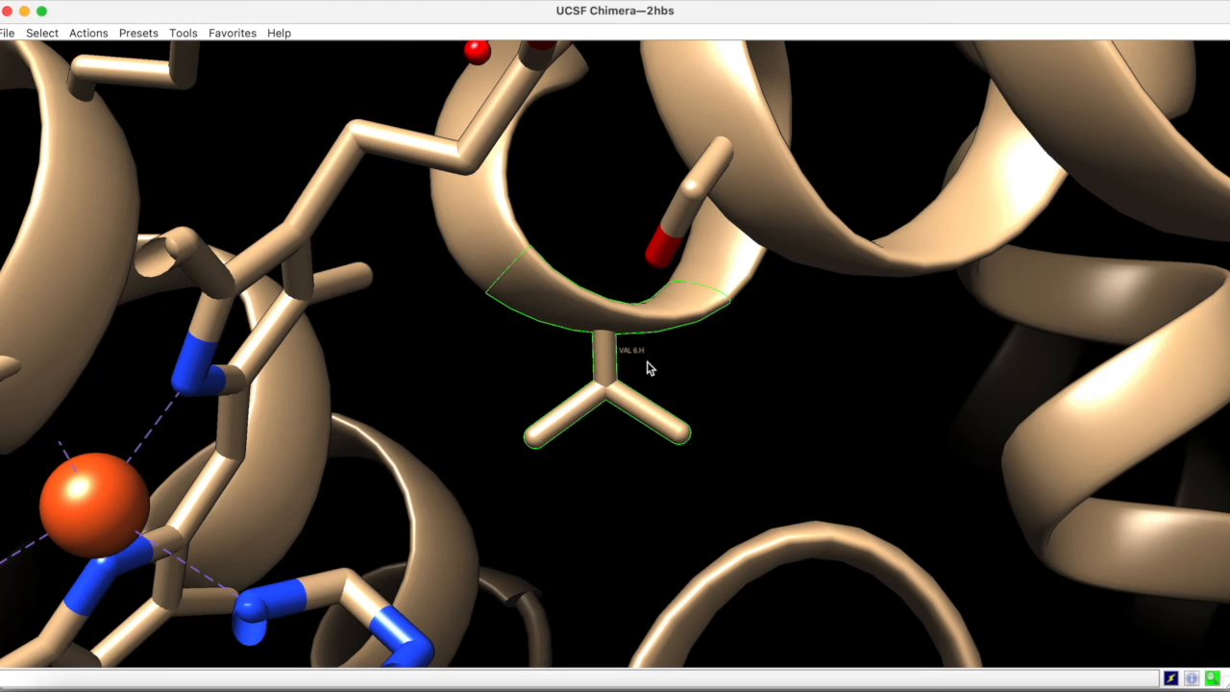
mouse_move(488, 376)
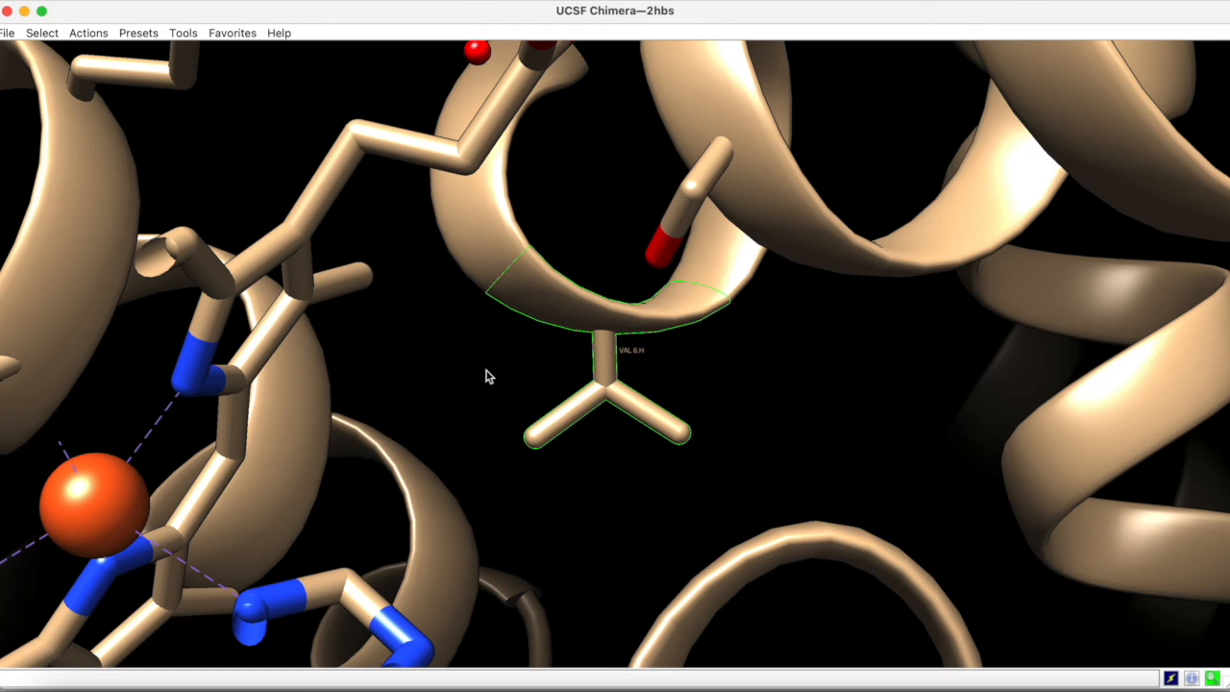
Raise the label font size in label preferences so 'VAL 6.H' renders larger
click(89, 33)
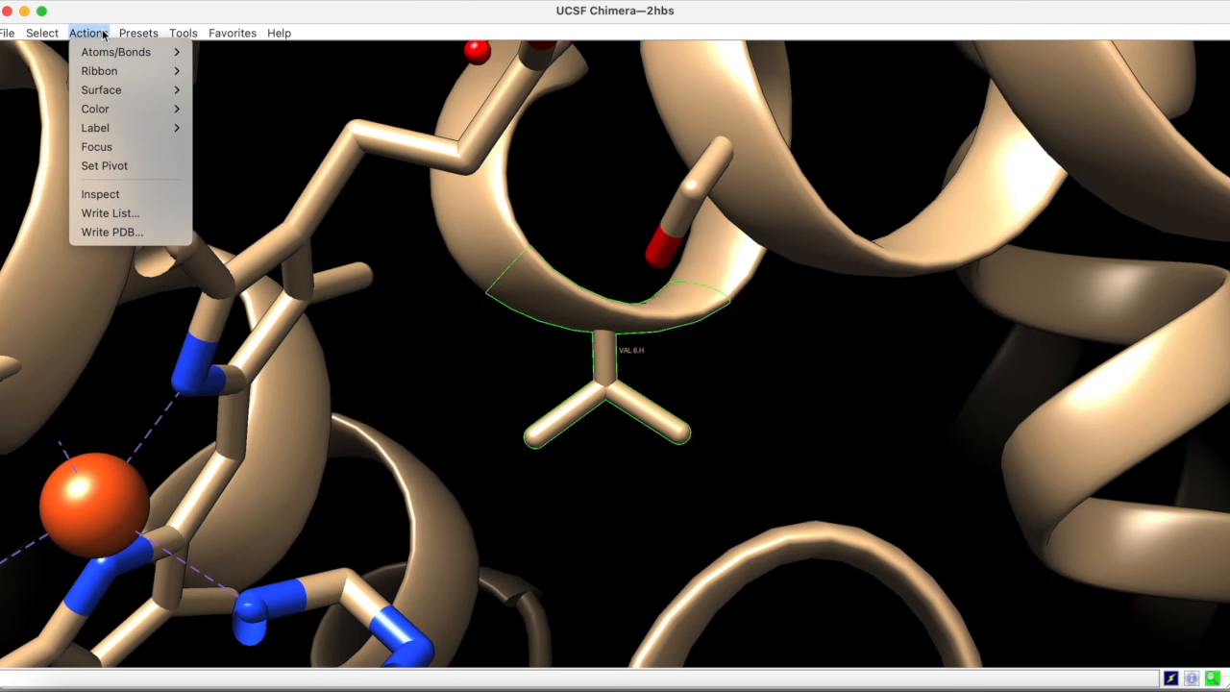
mouse_move(95, 127)
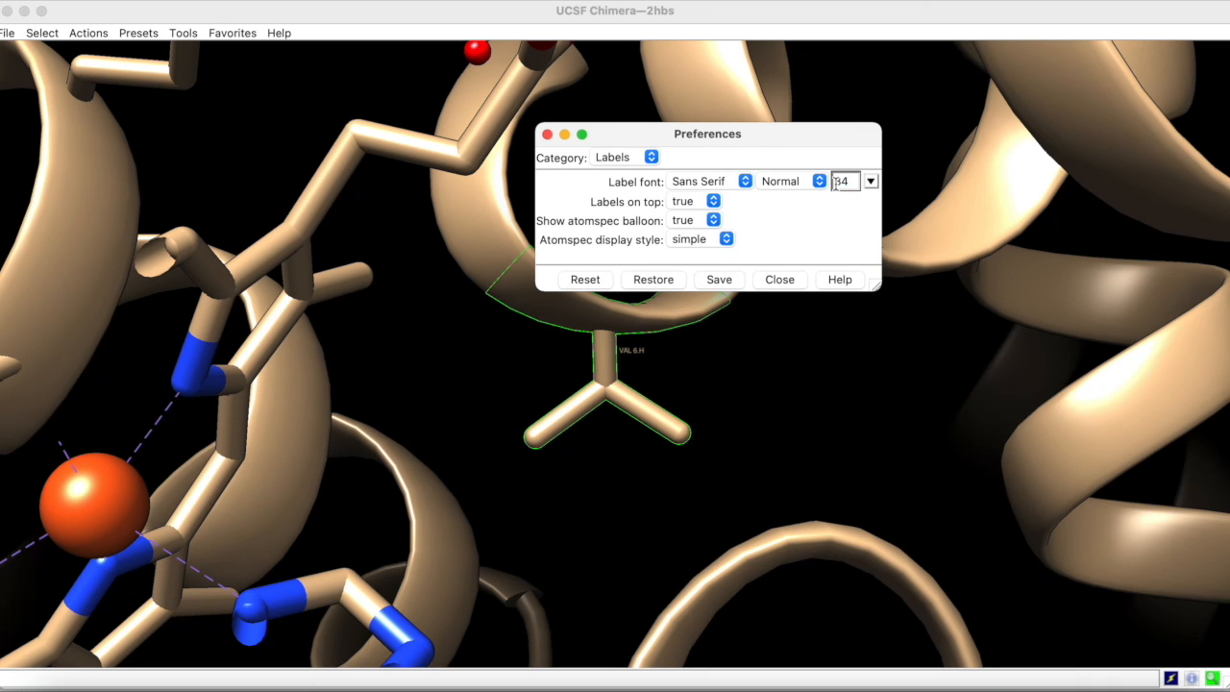
click(779, 278)
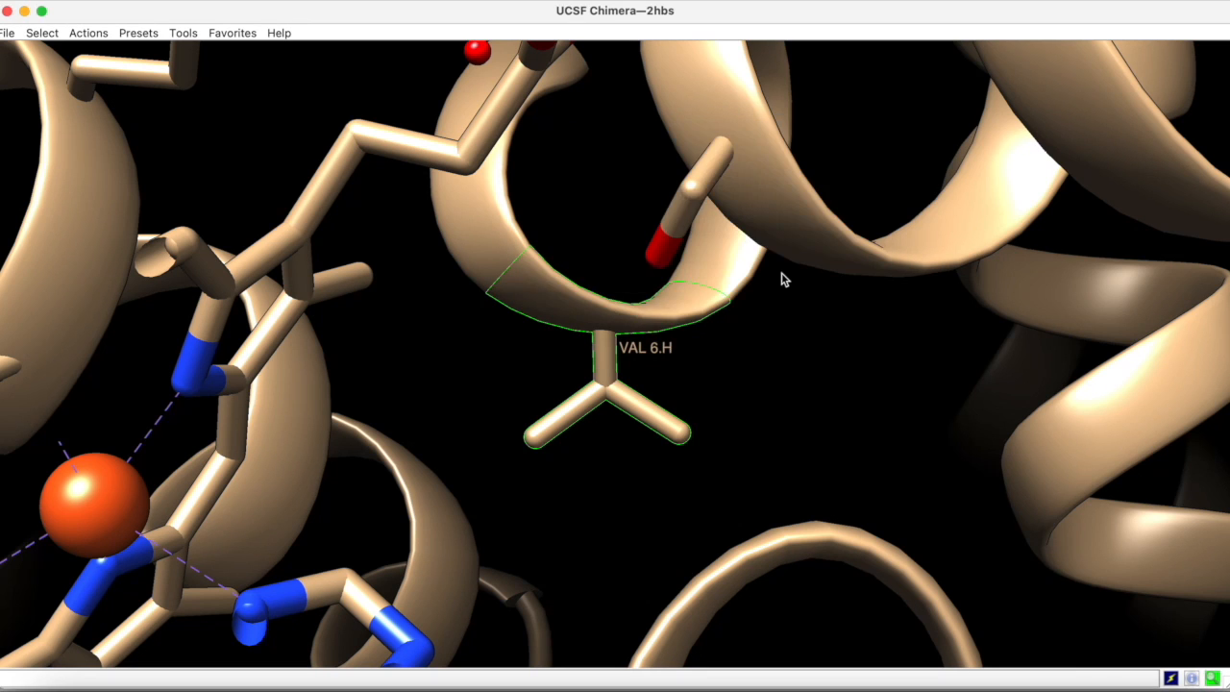
mouse_move(775, 289)
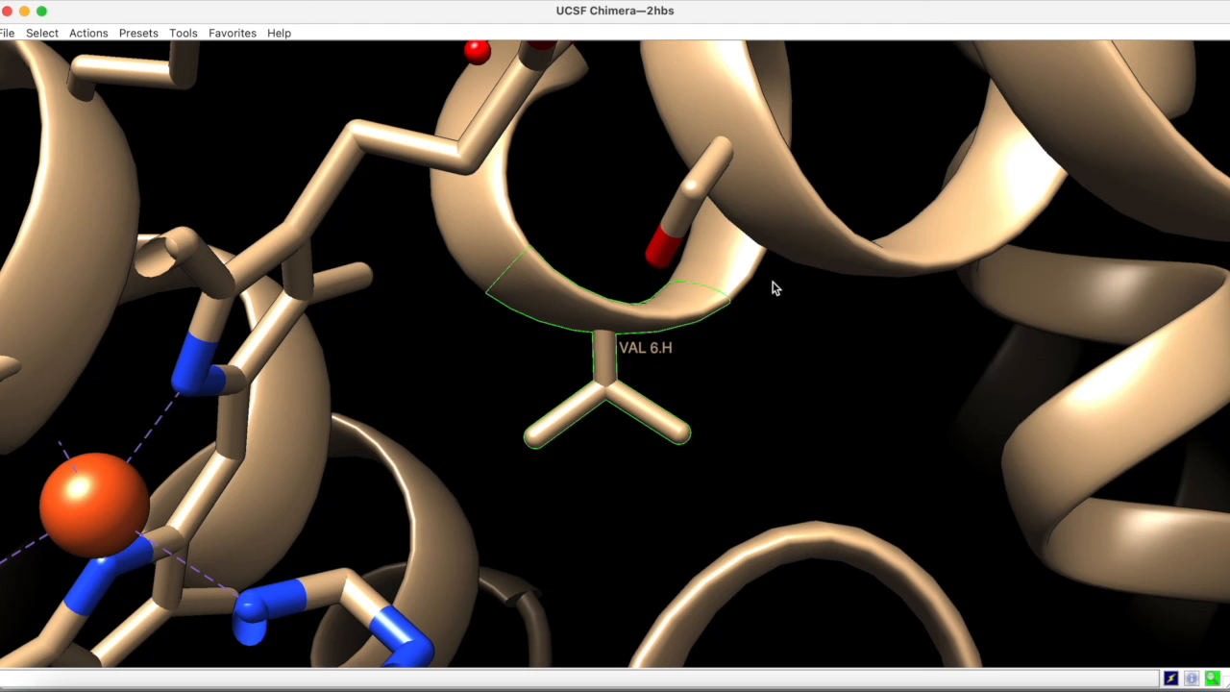
mouse_move(762, 285)
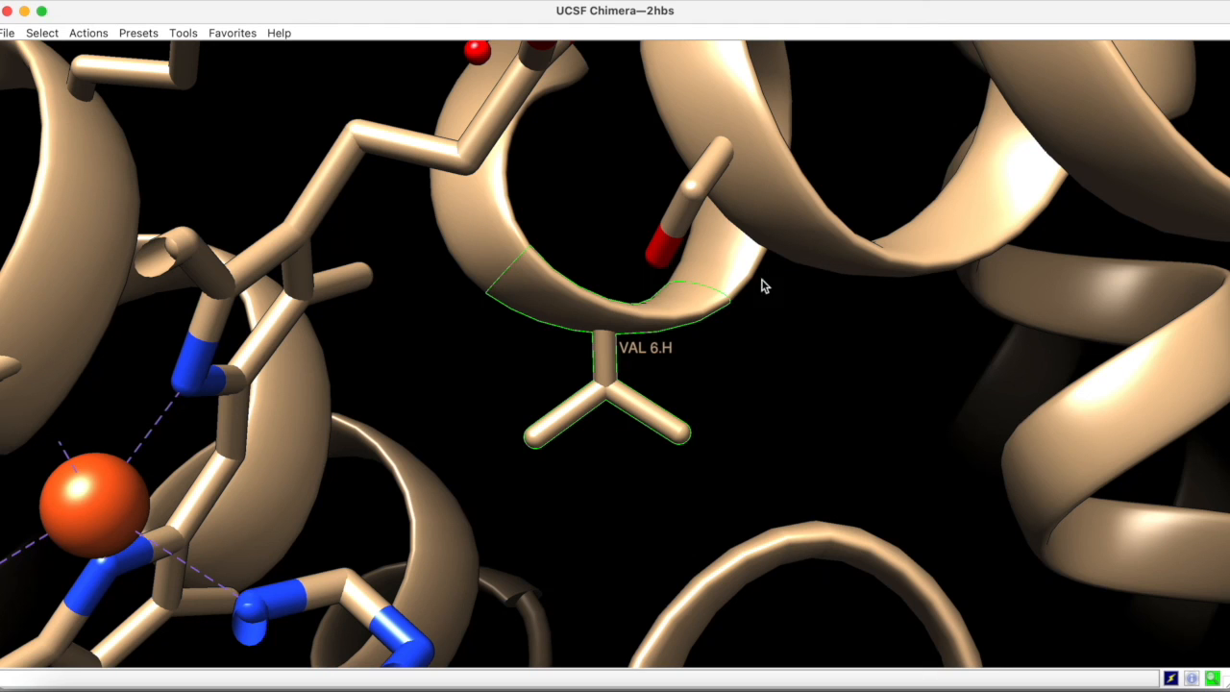
Apply cyan coloring to residue labels, turning 'VAL 6.H' cyan
click(87, 32)
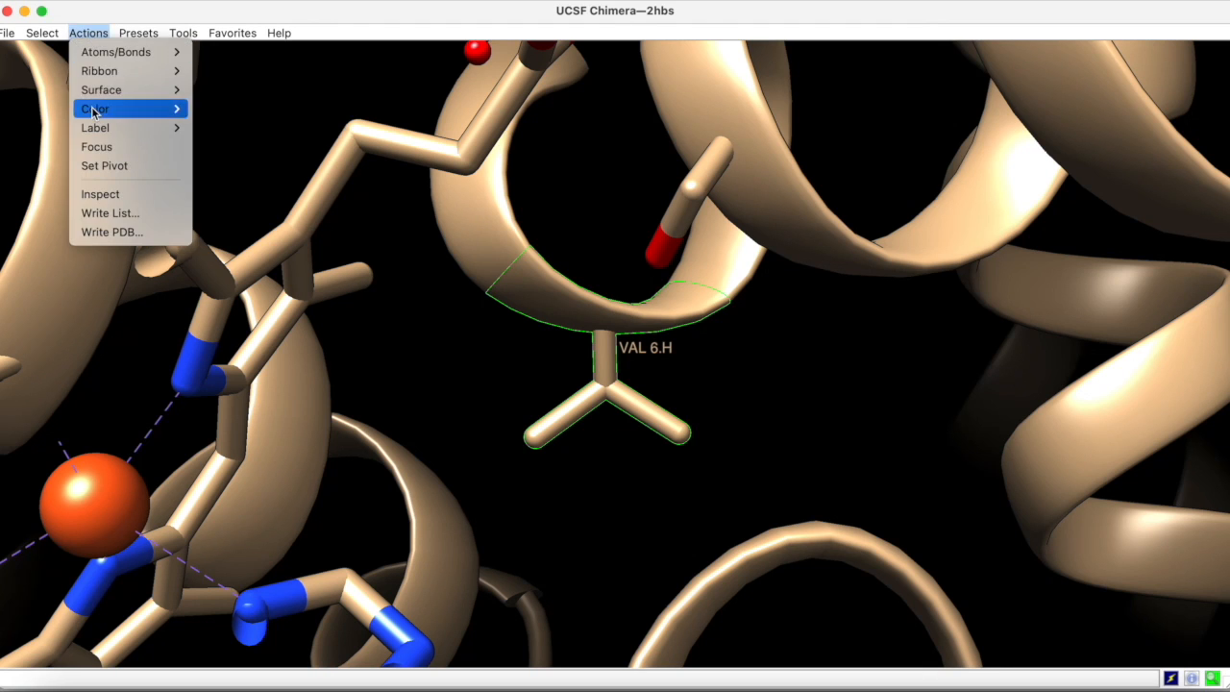
click(95, 107)
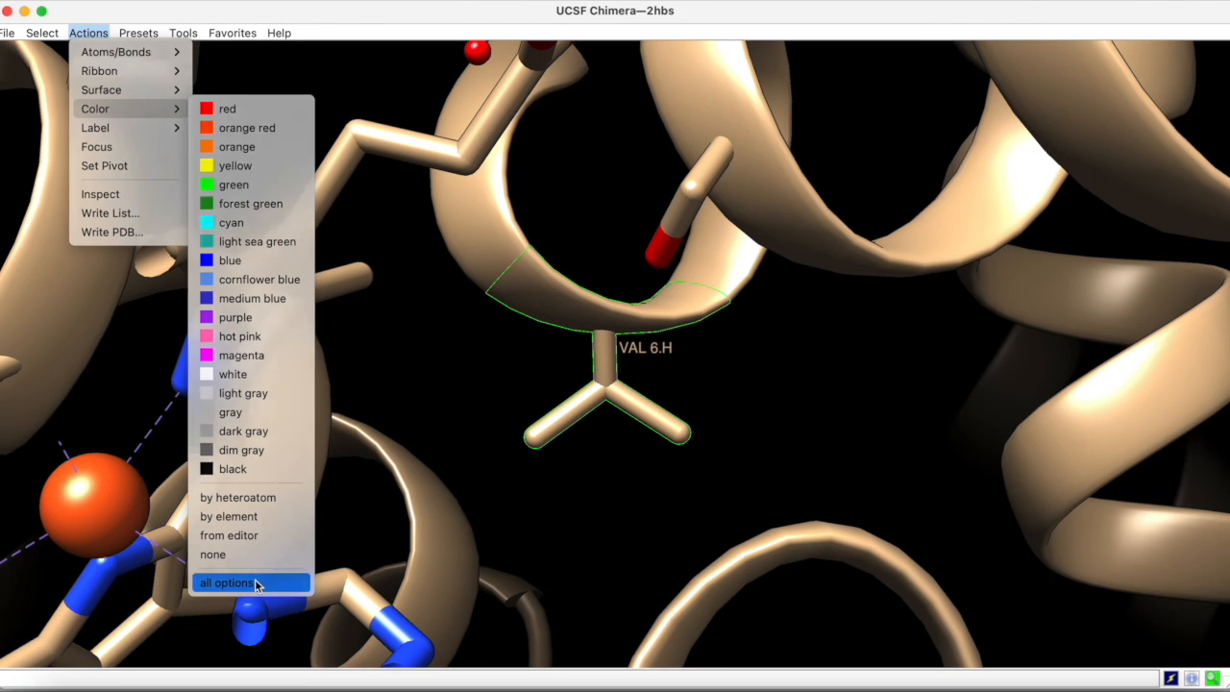
click(227, 583)
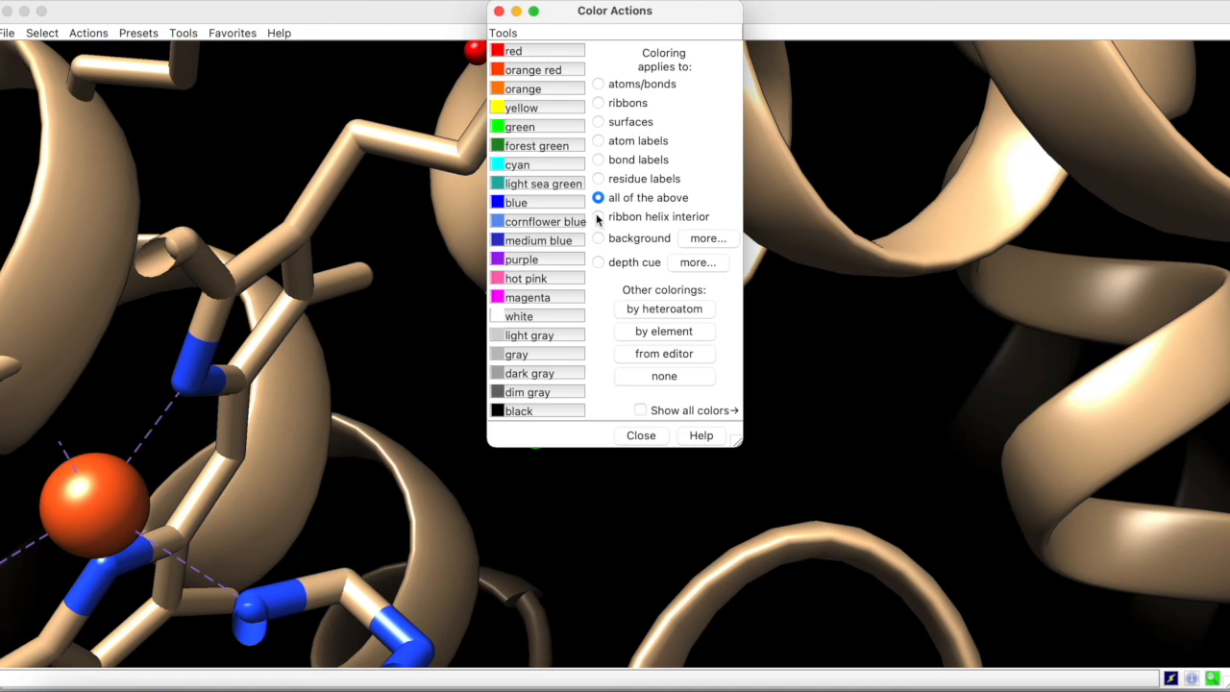
click(597, 178)
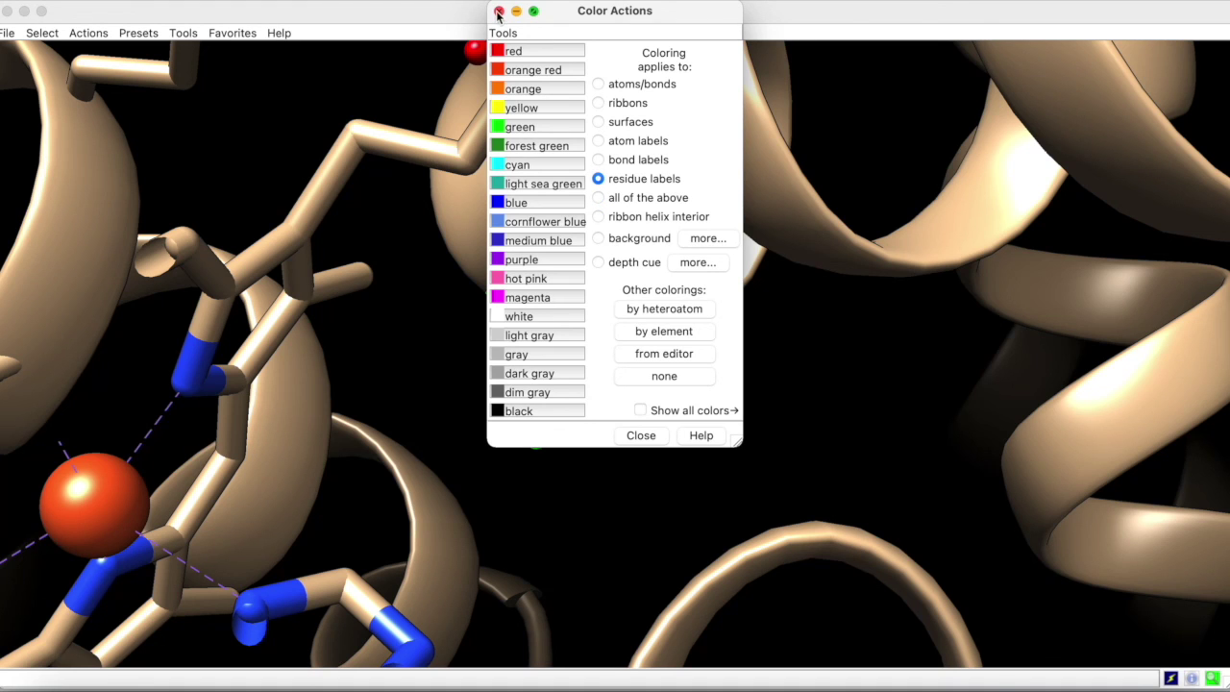
click(494, 10)
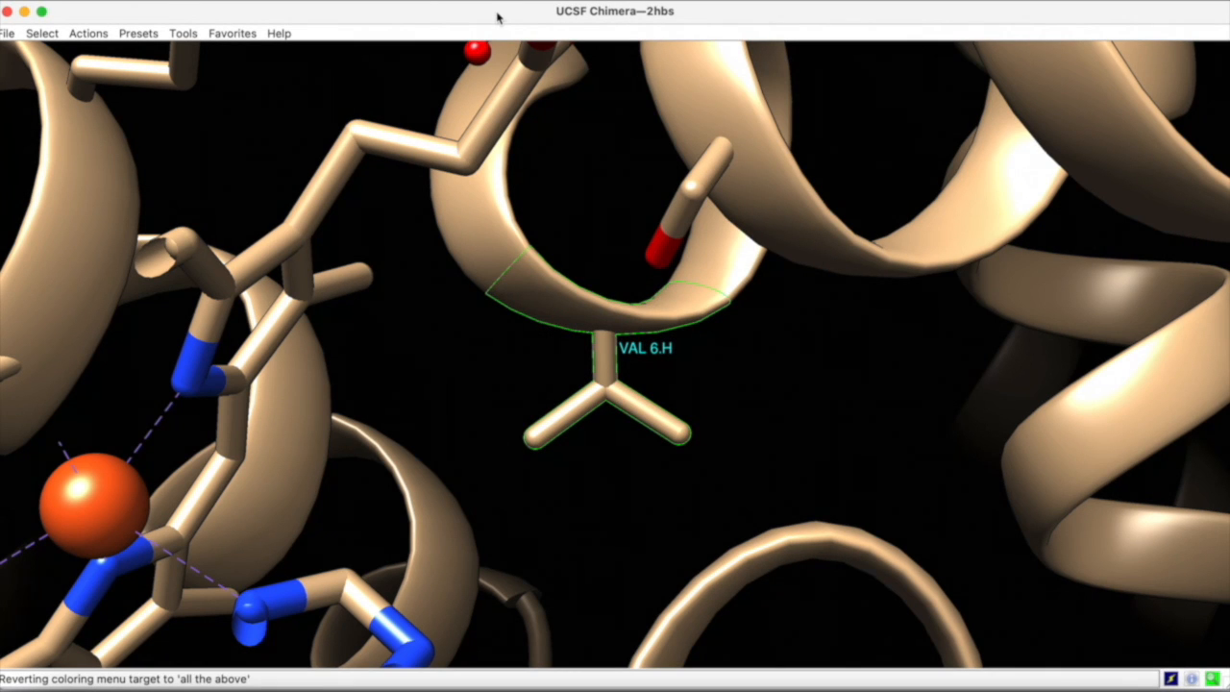